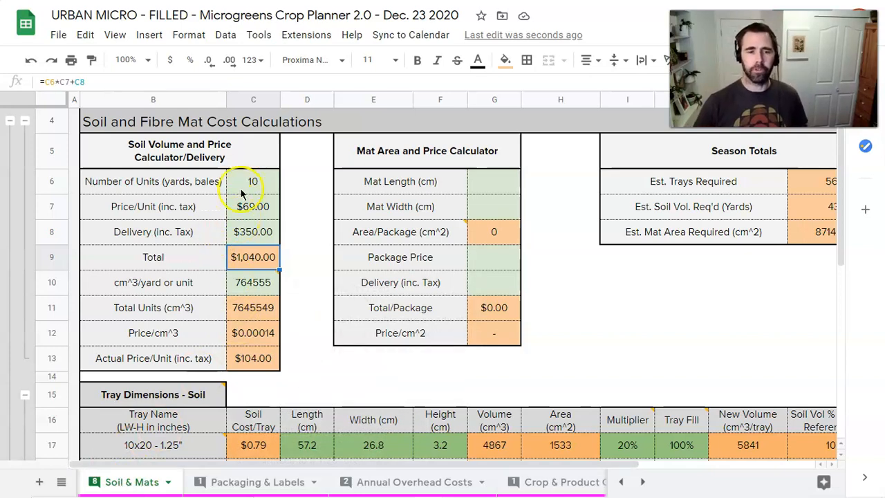
pyautogui.moveTo(352, 182)
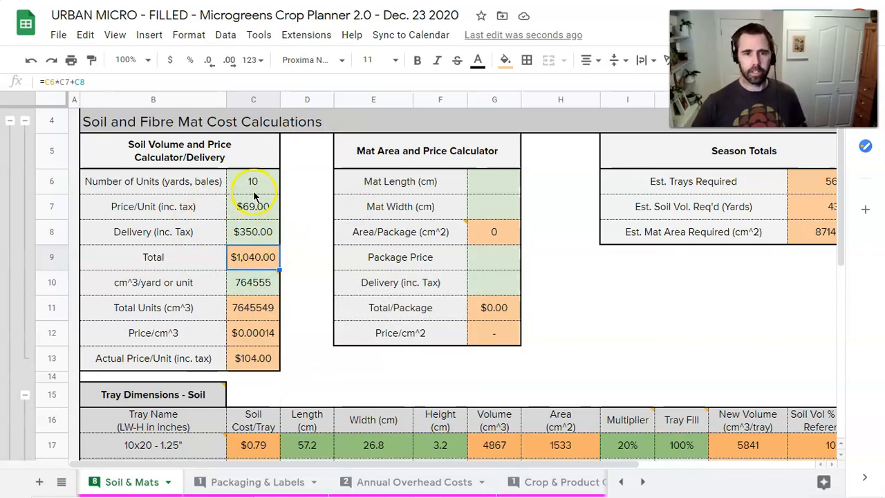
# Enter 1 for the soil calculator's Number of Units
pyautogui.click(253, 182)
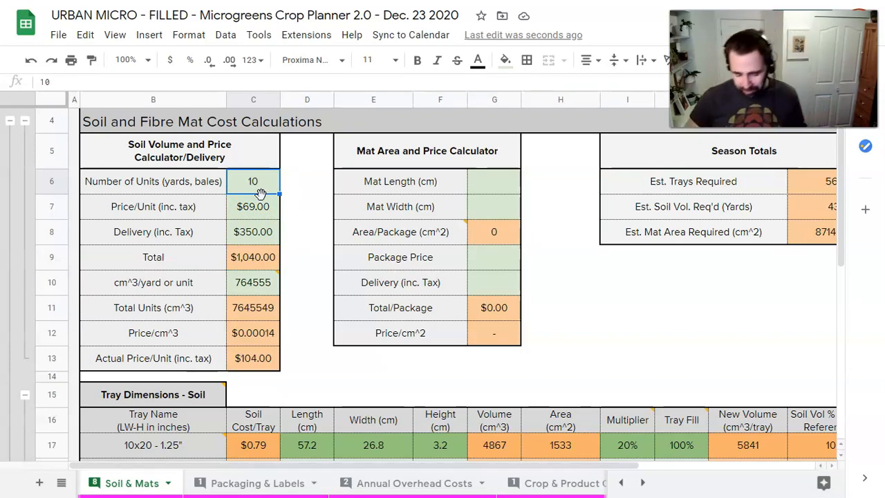
pyautogui.write('1')
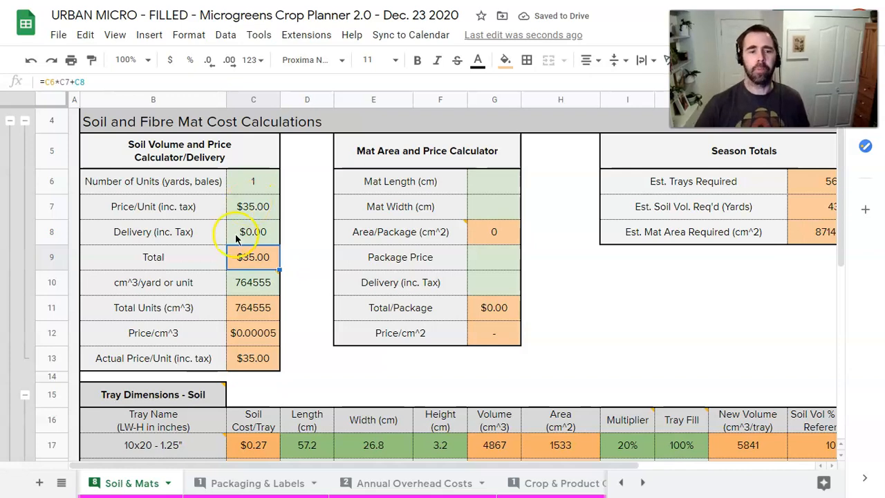
pyautogui.click(252, 282)
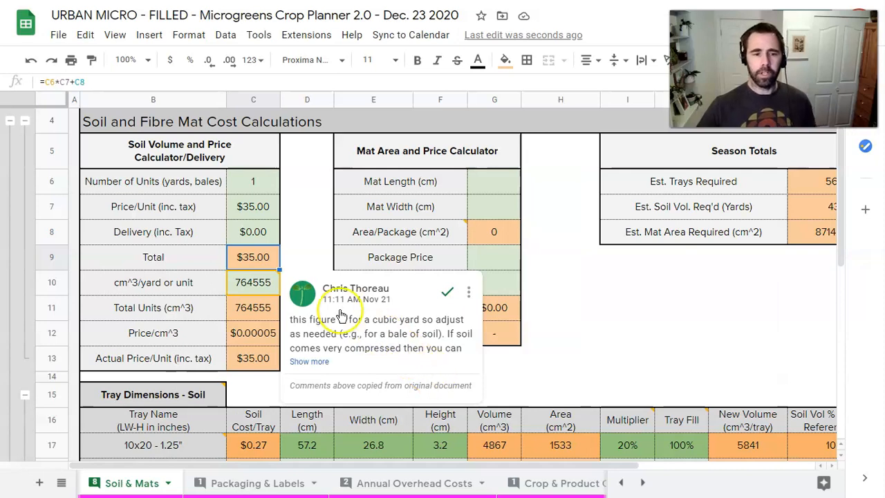
pyautogui.click(180, 282)
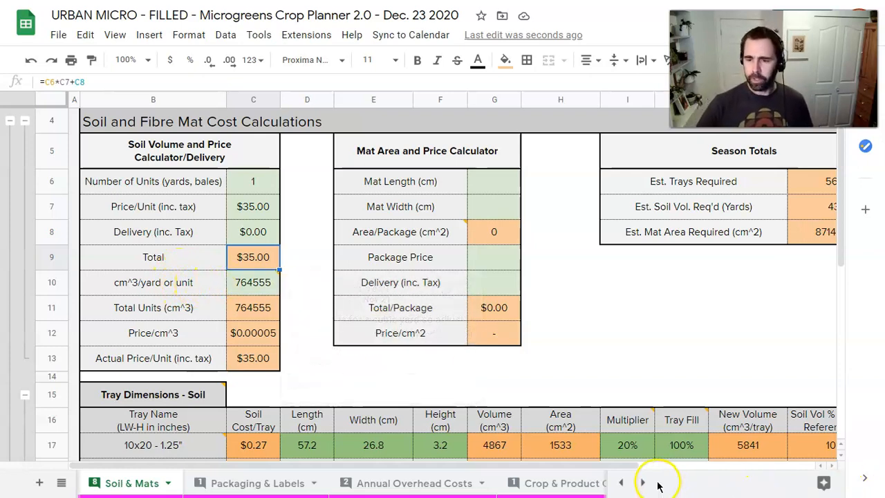
# Switch to the Conversions sheet to read 3.80 cu ft = 107605 cm³, then scroll the tabs back
pyautogui.click(642, 482)
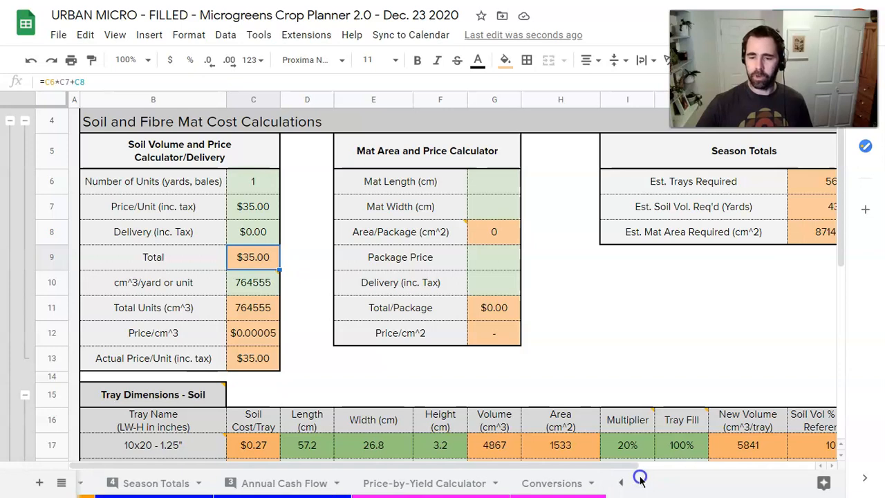
pyautogui.click(552, 483)
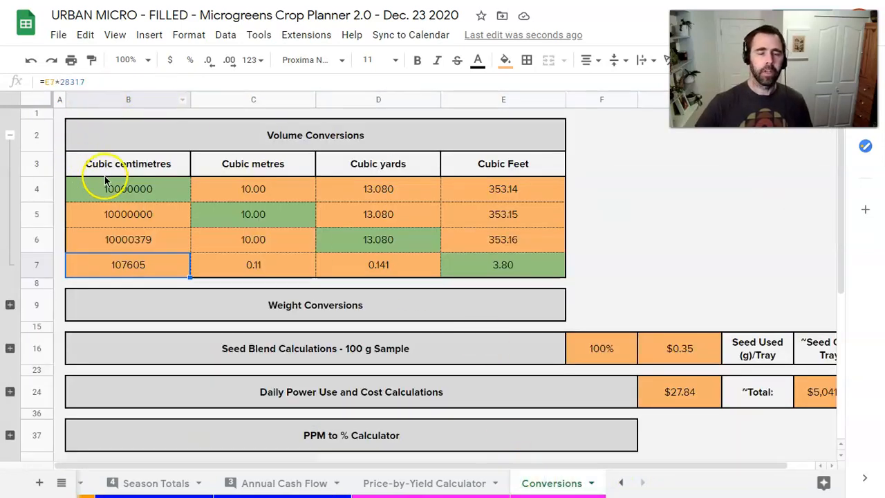
pyautogui.moveTo(136, 196)
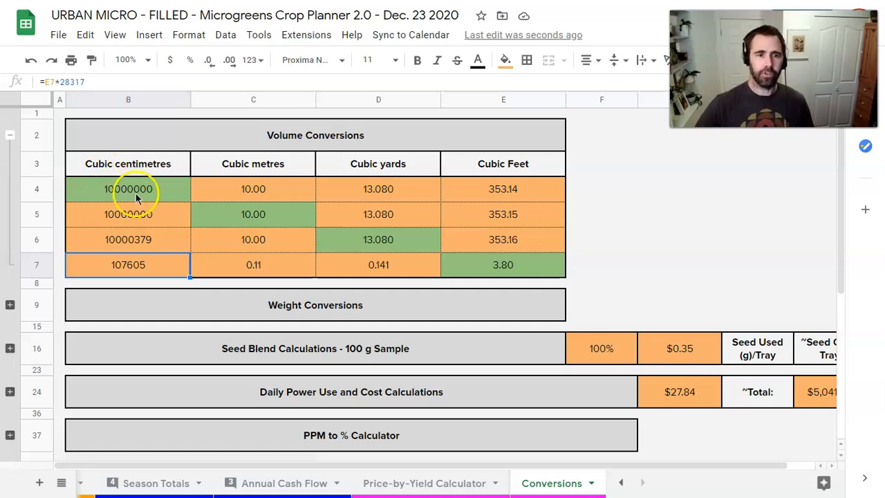
pyautogui.moveTo(387, 190)
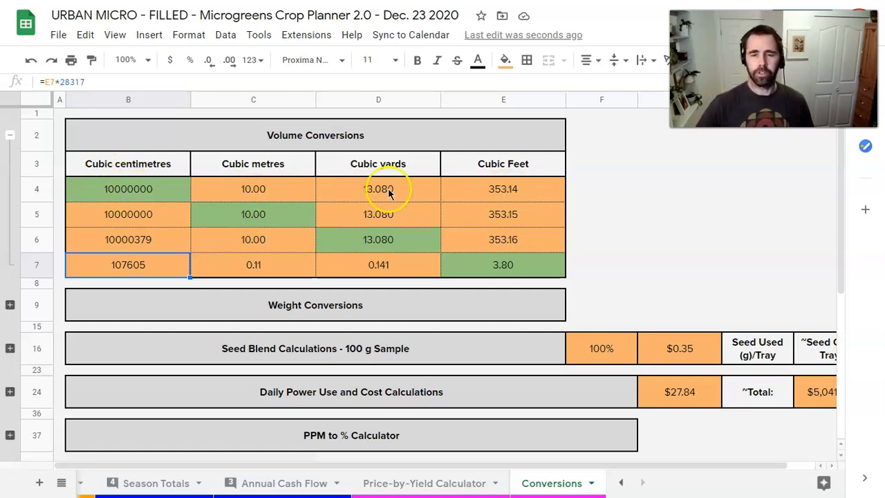
pyautogui.moveTo(447, 201)
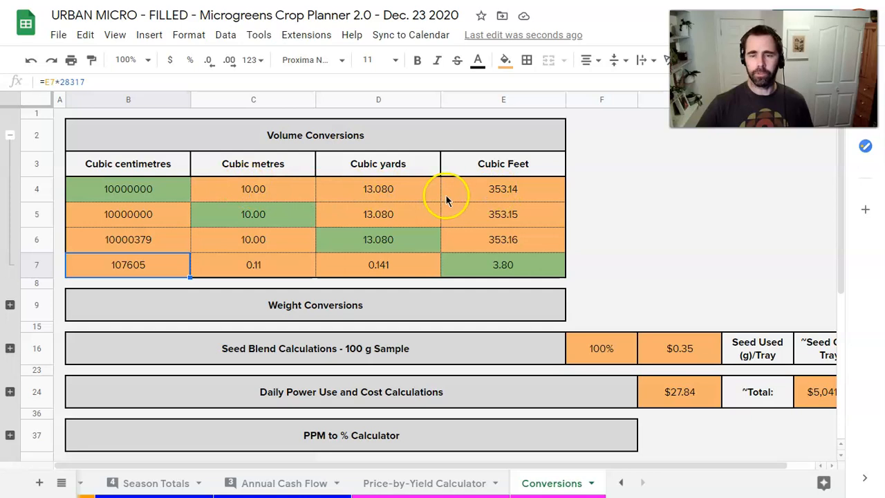
pyautogui.moveTo(498, 266)
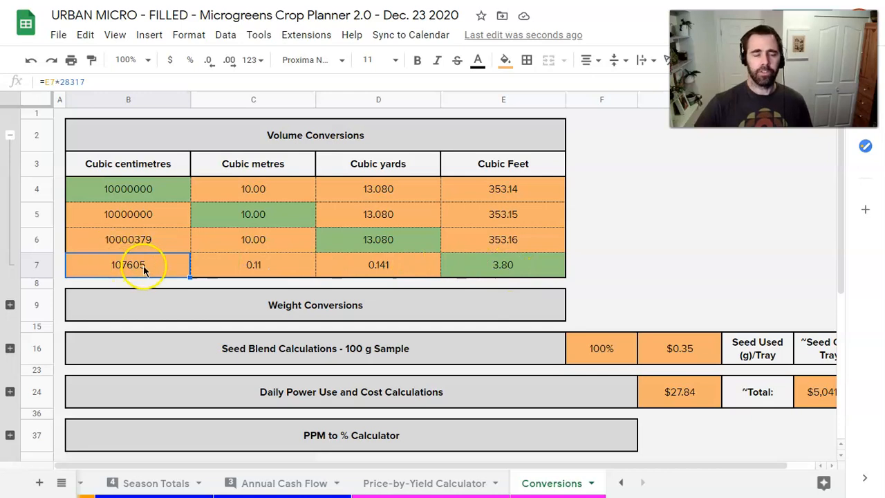
pyautogui.moveTo(155, 276)
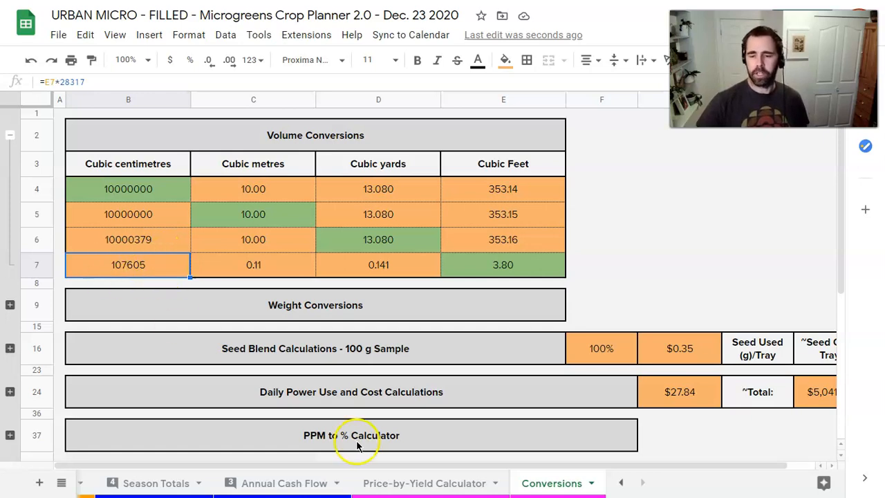
pyautogui.moveTo(622, 481)
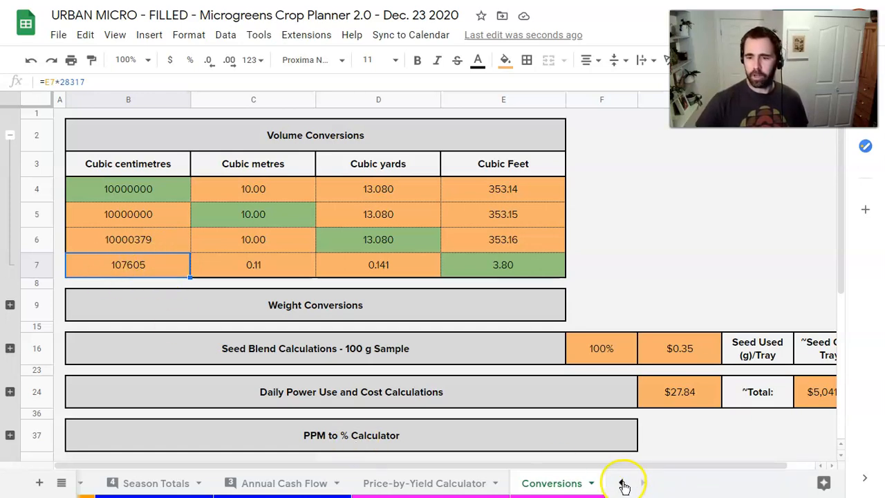
pyautogui.click(621, 481)
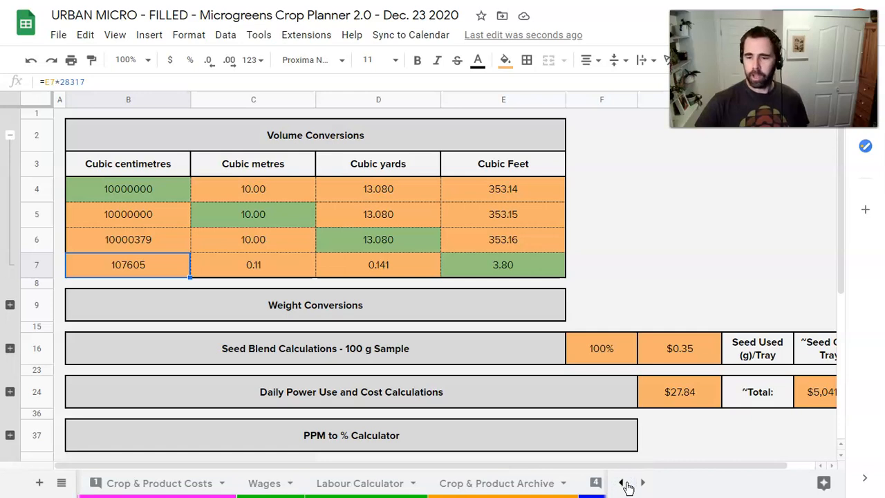
pyautogui.click(622, 481)
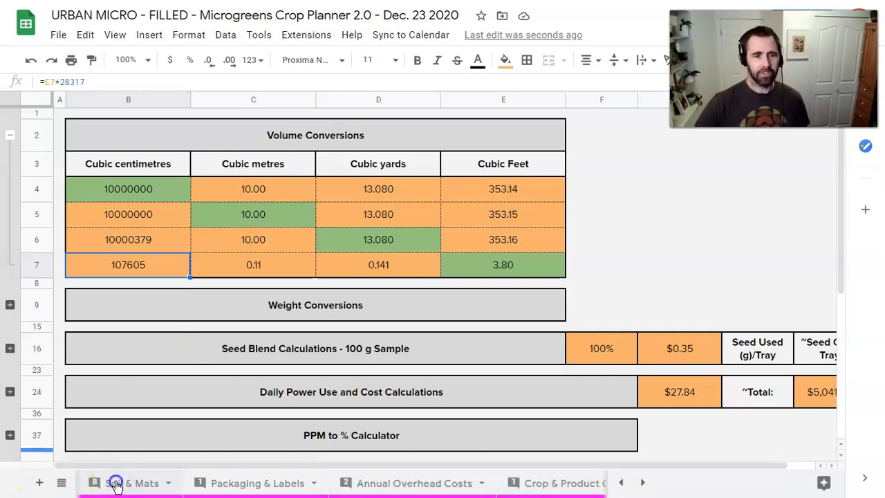
# Return to Soil & Mats and check the Total Units calculation with 107605 cm³ per unit
pyautogui.click(132, 483)
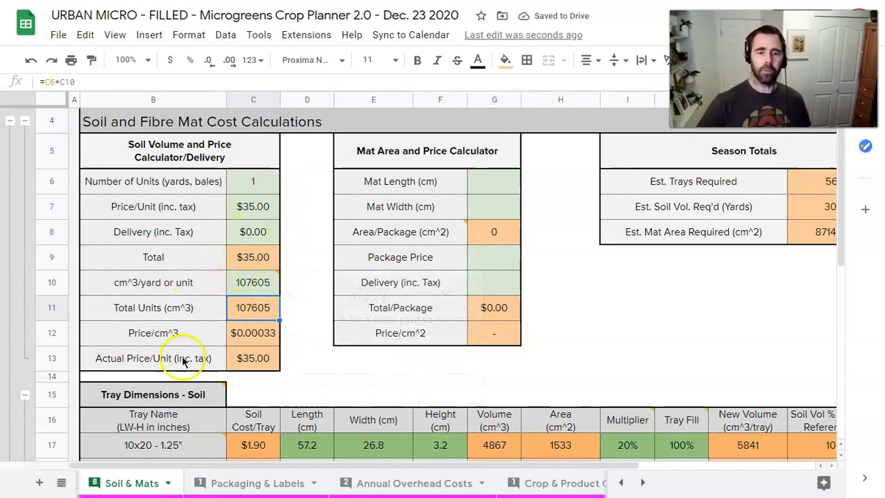
pyautogui.moveTo(246, 371)
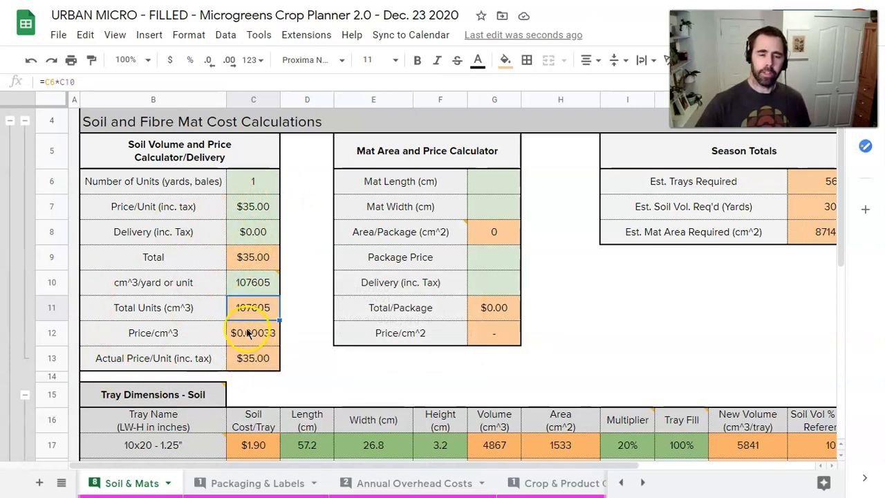
pyautogui.click(253, 306)
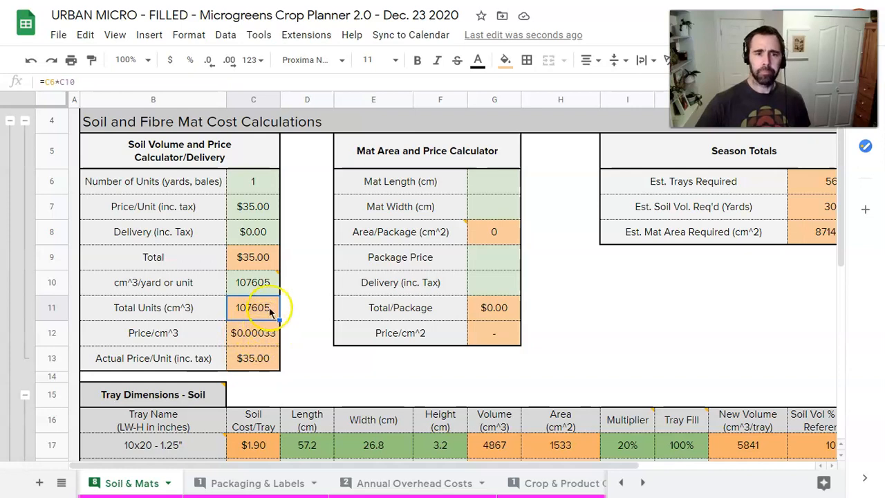
pyautogui.moveTo(232, 131)
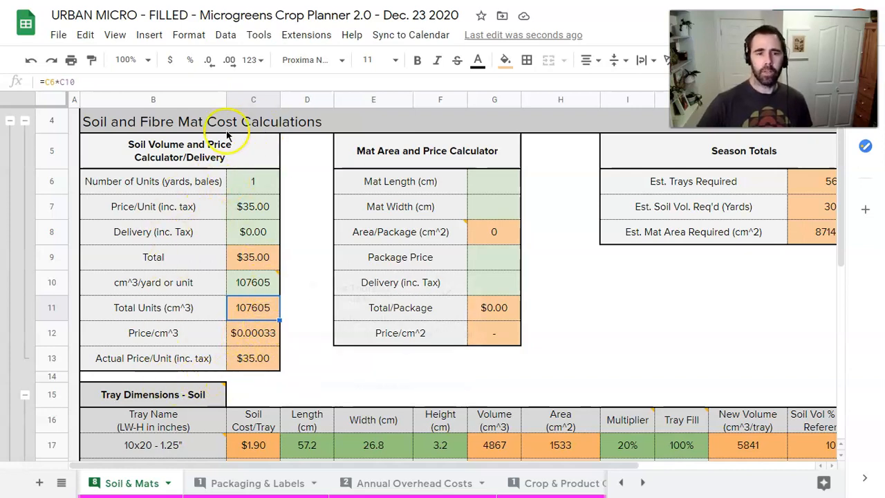
pyautogui.moveTo(293, 365)
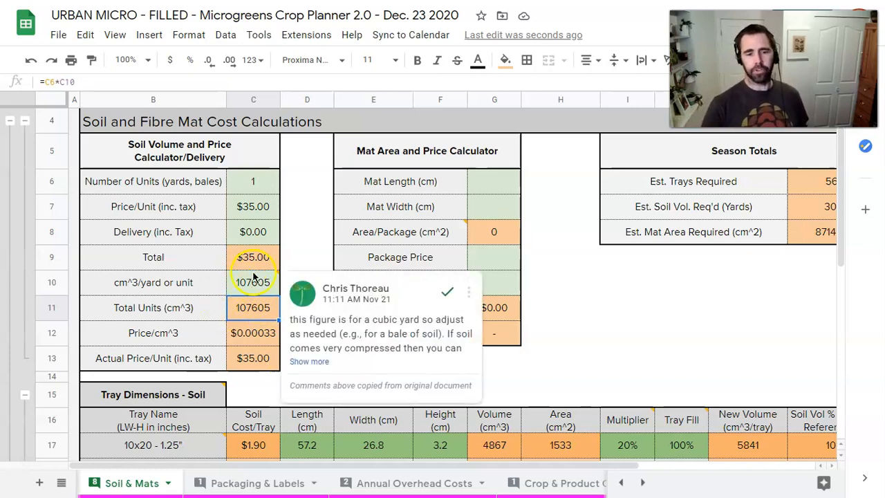
pyautogui.click(624, 365)
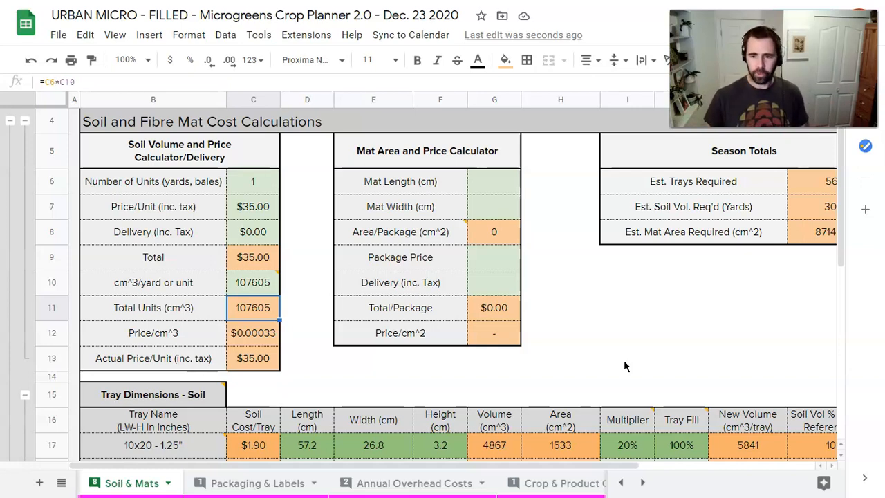
# Scroll down to the calculator row group so it can be collapsed
pyautogui.scroll(-3)
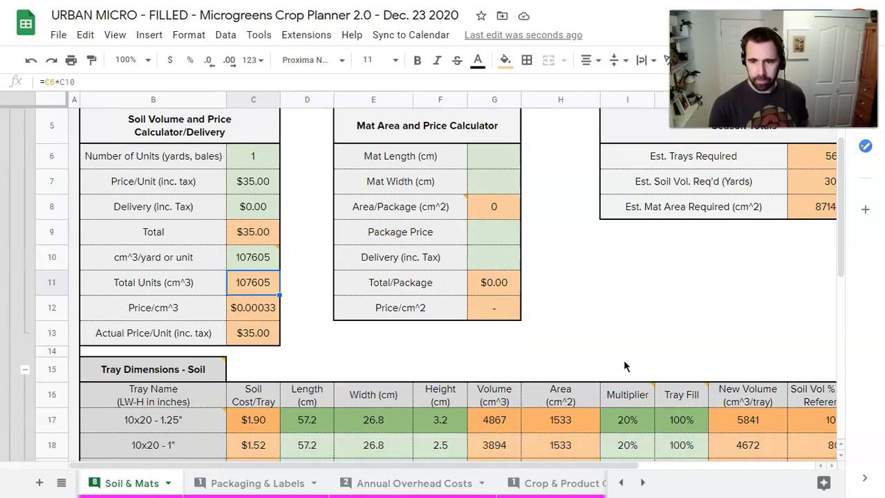
pyautogui.scroll(-3)
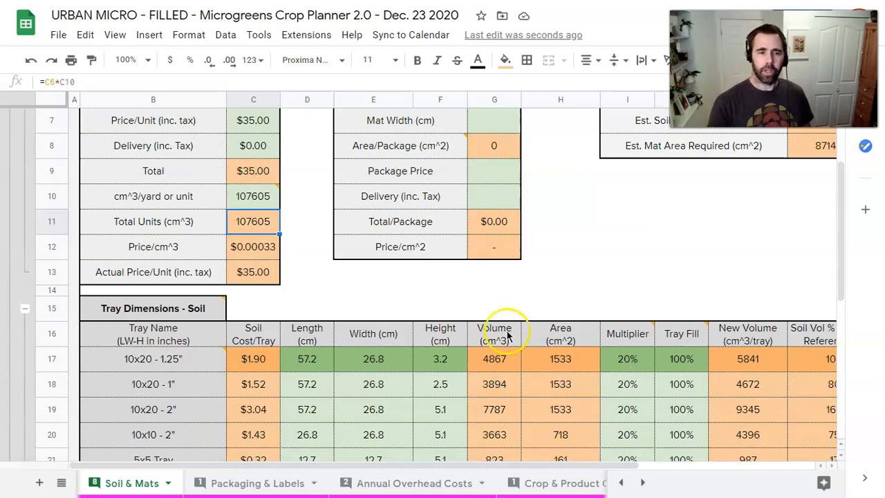
pyautogui.scroll(3)
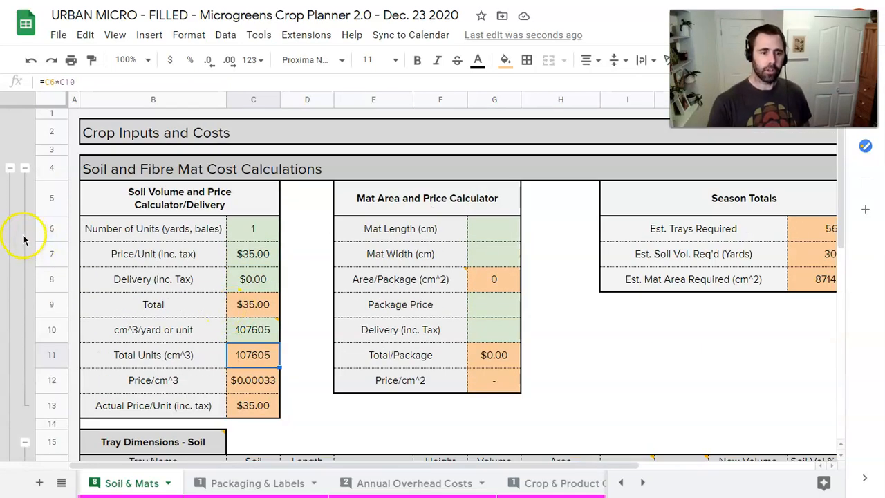
pyautogui.scroll(-3)
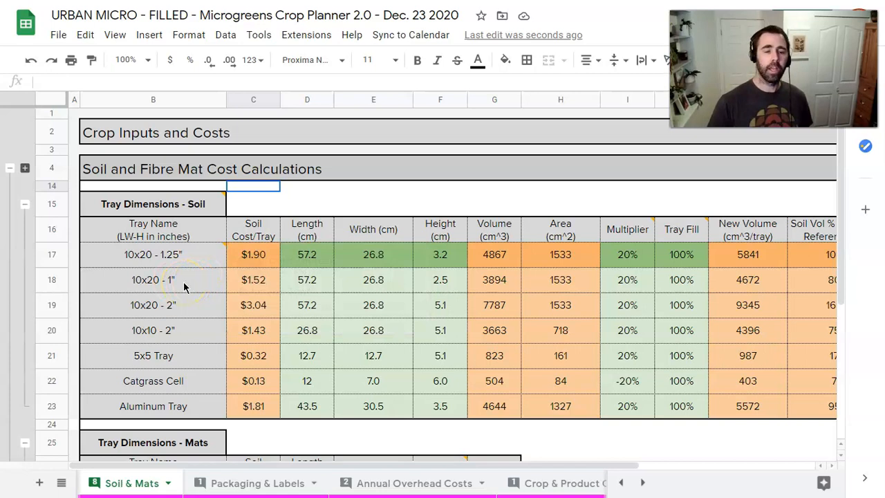
pyautogui.moveTo(191, 315)
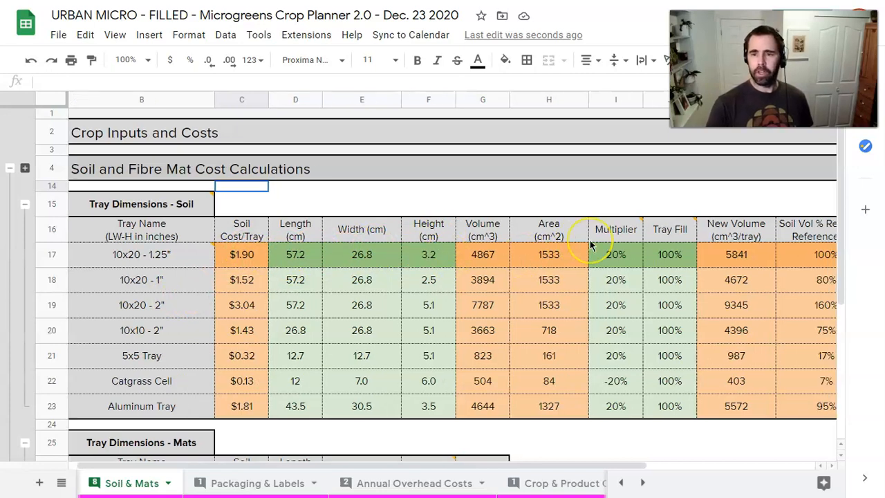
pyautogui.hscroll(3)
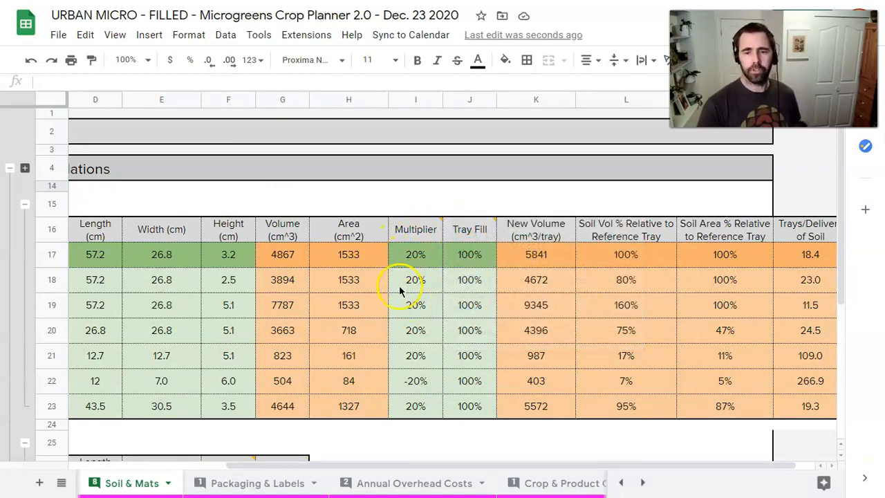
pyautogui.hscroll(3)
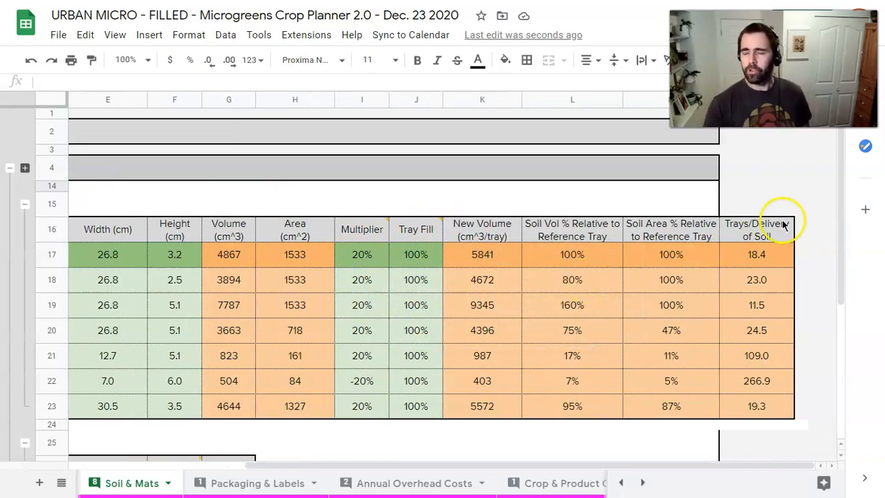
pyautogui.moveTo(752, 255)
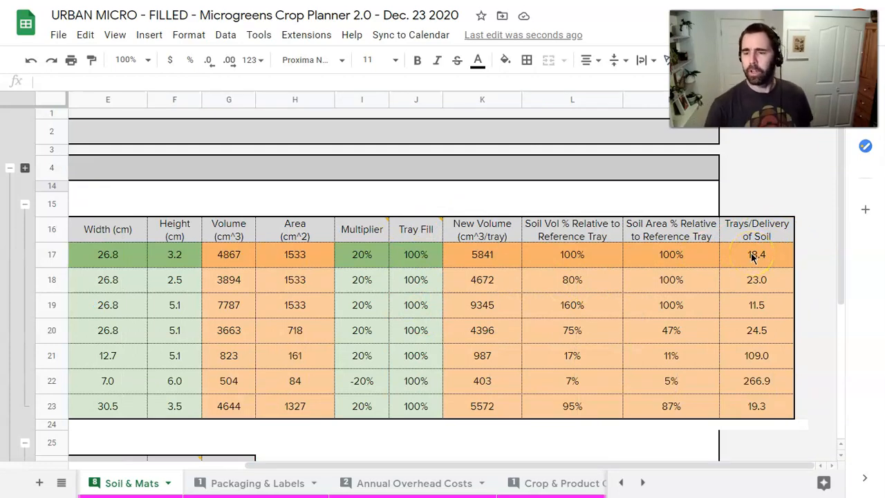
pyautogui.hscroll(-3)
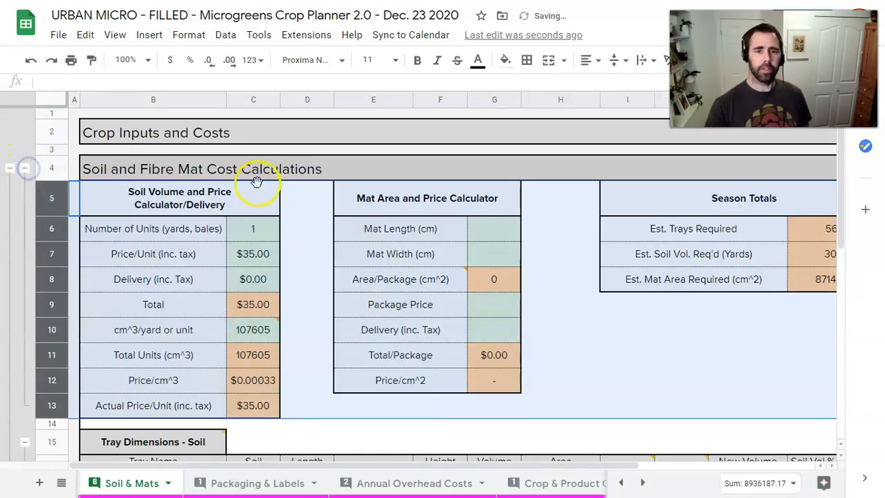
pyautogui.scroll(-3)
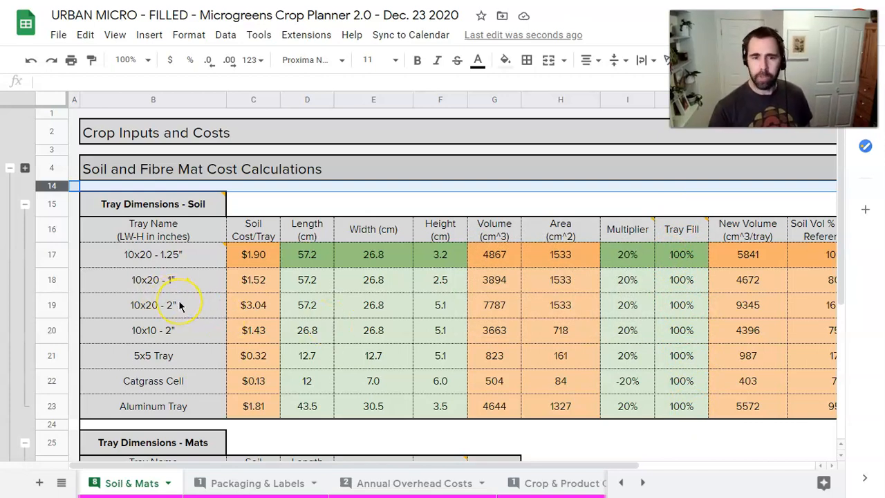
pyautogui.moveTo(606, 317)
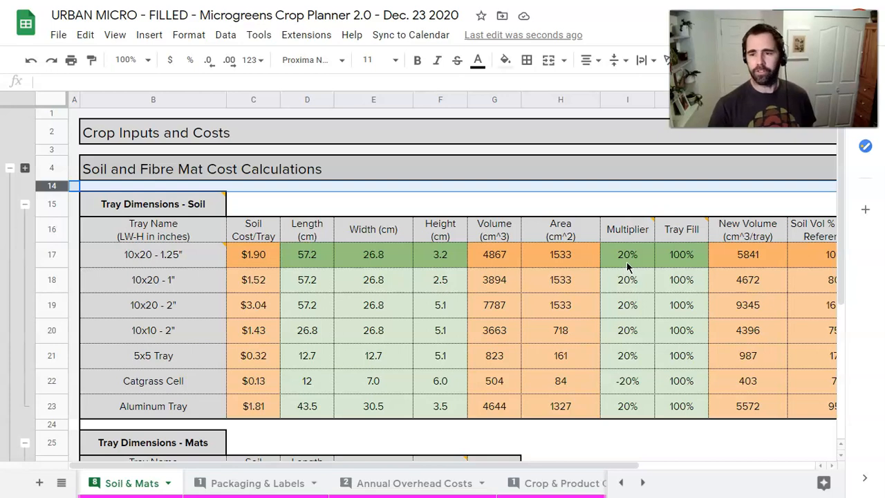
pyautogui.hscroll(3)
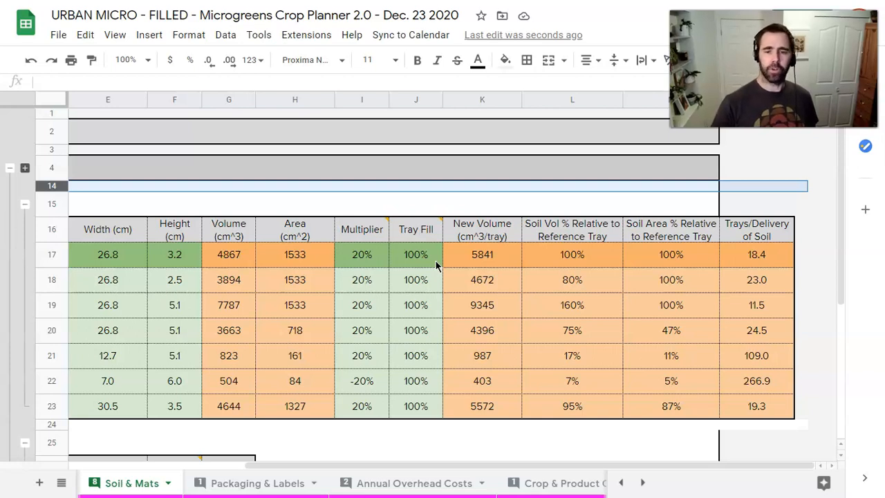
pyautogui.moveTo(767, 269)
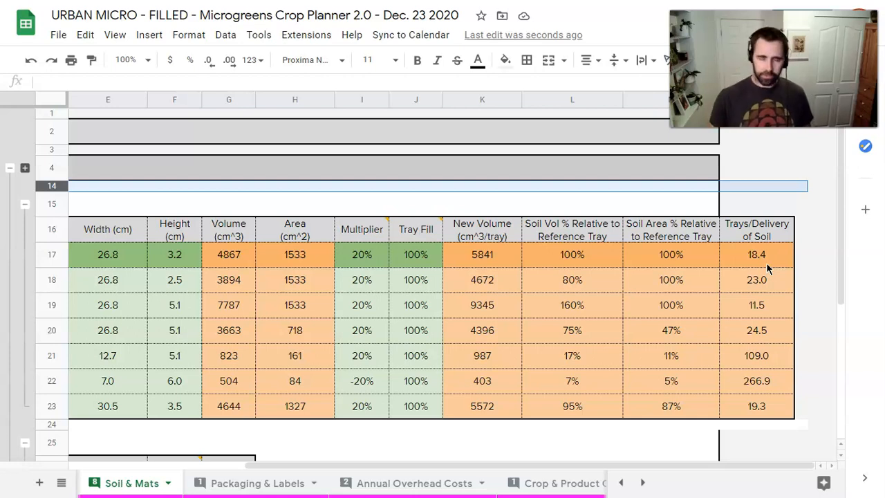
pyautogui.click(362, 254)
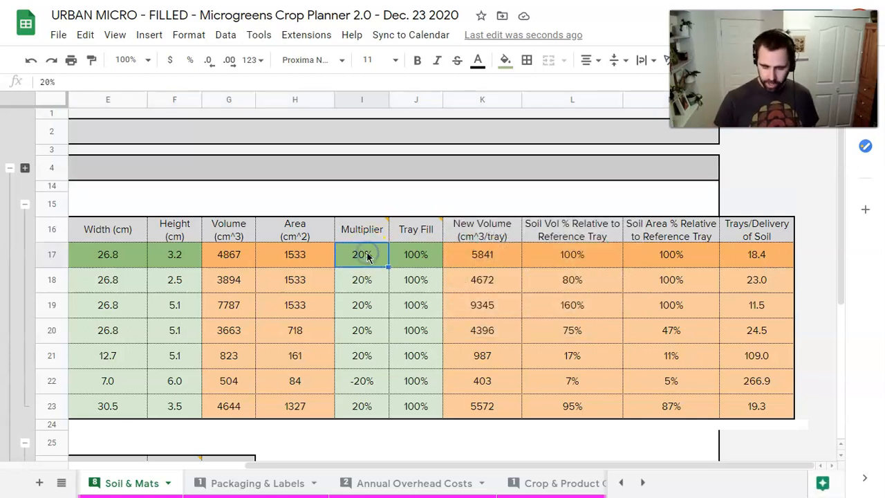
pyautogui.write('0%')
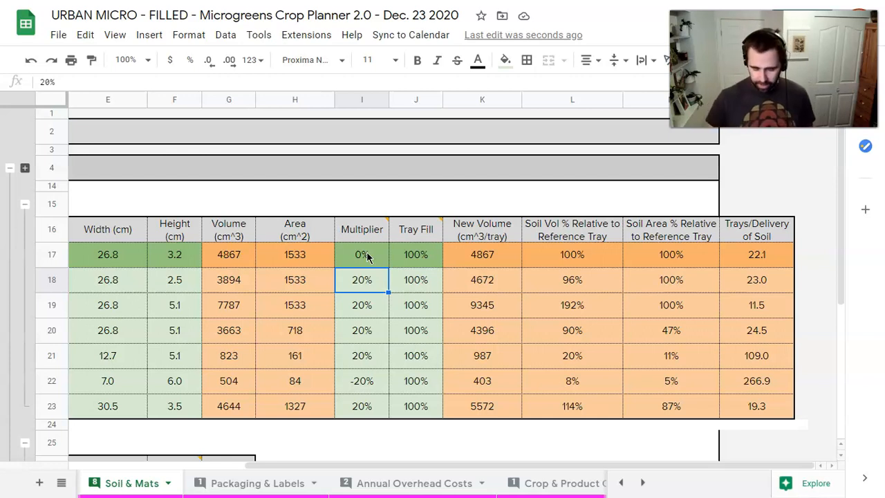
pyautogui.write('-20%')
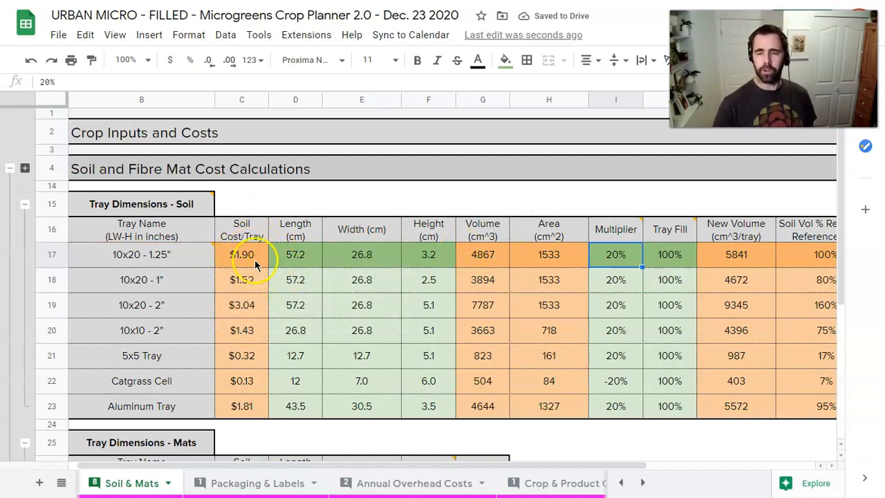
# Review the 10x10 volume formula and the -20% multipliers on the 10x20 1.25" and 1" trays
pyautogui.scroll(3)
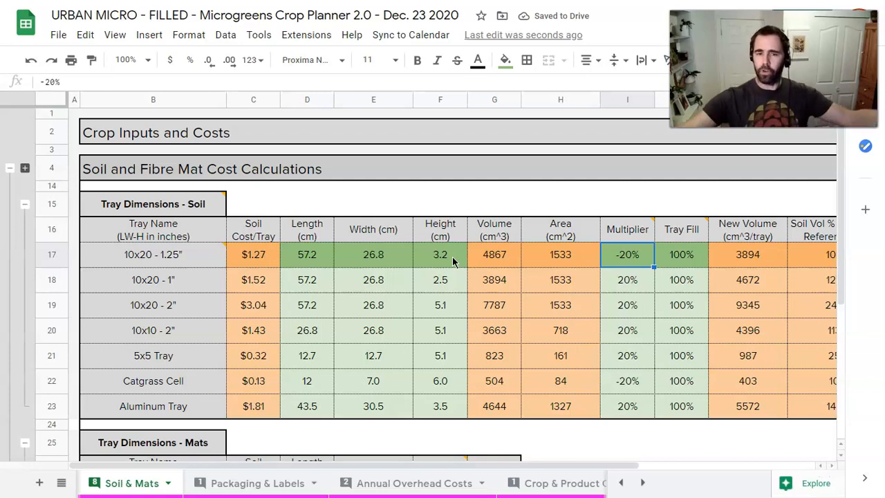
pyautogui.moveTo(404, 265)
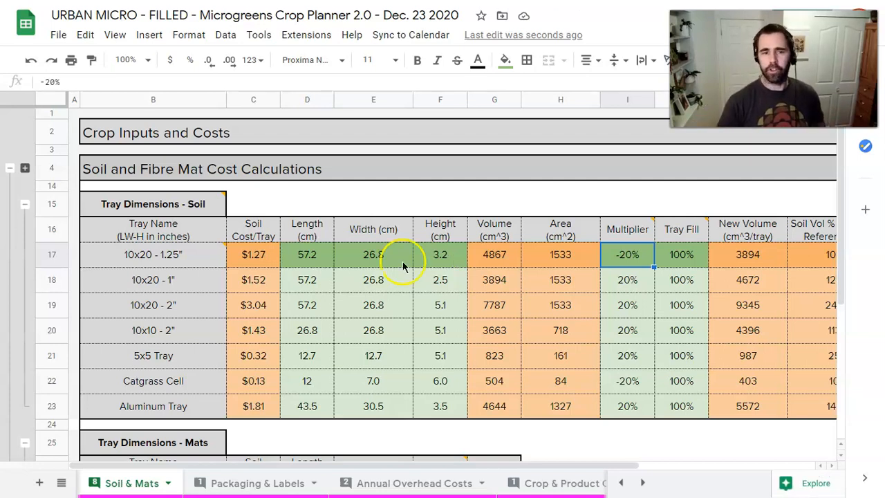
pyautogui.moveTo(271, 261)
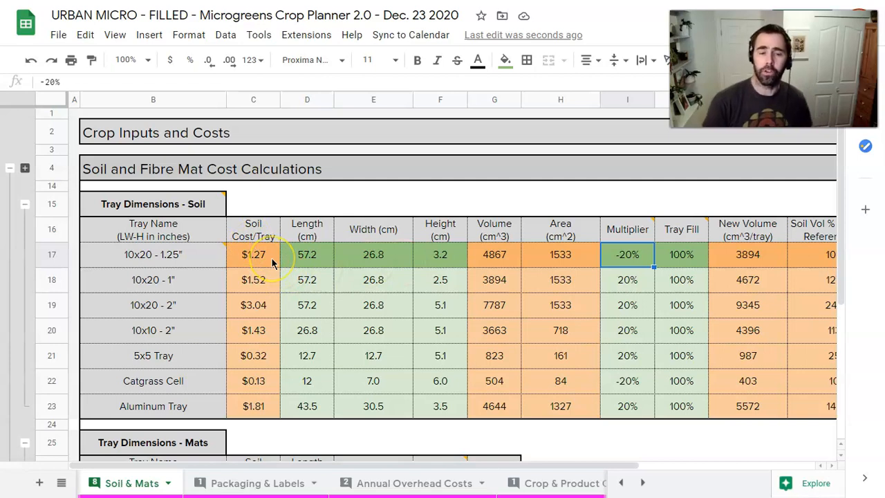
pyautogui.moveTo(384, 304)
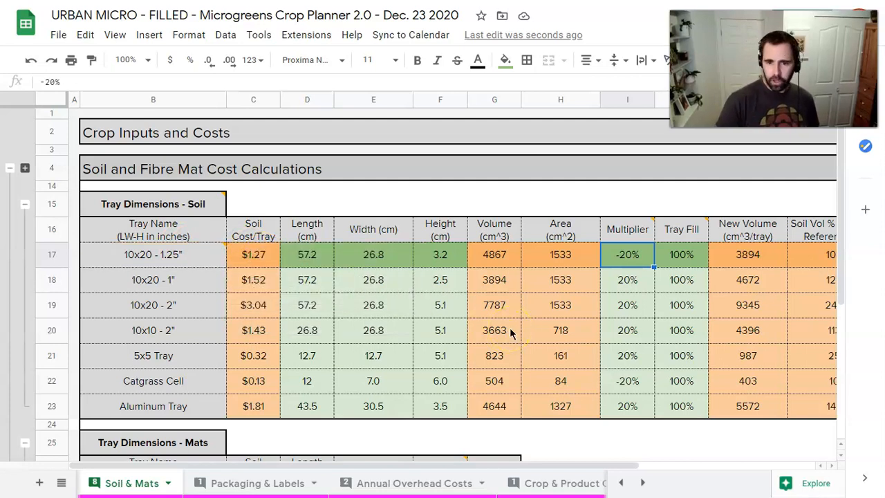
pyautogui.moveTo(214, 325)
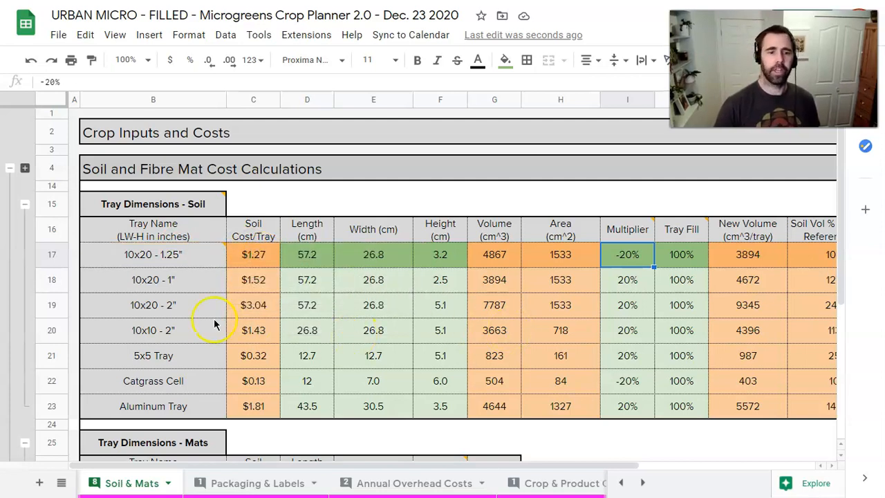
pyautogui.moveTo(177, 299)
pyautogui.write('75')
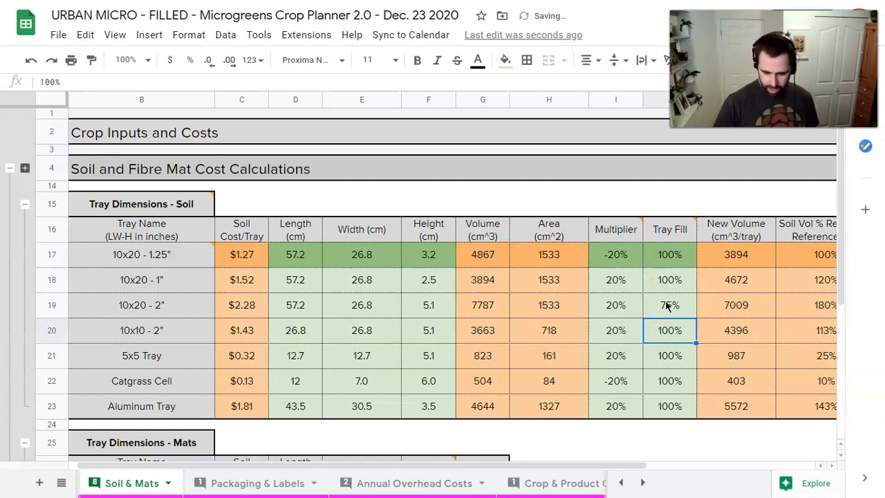
pyautogui.click(615, 305)
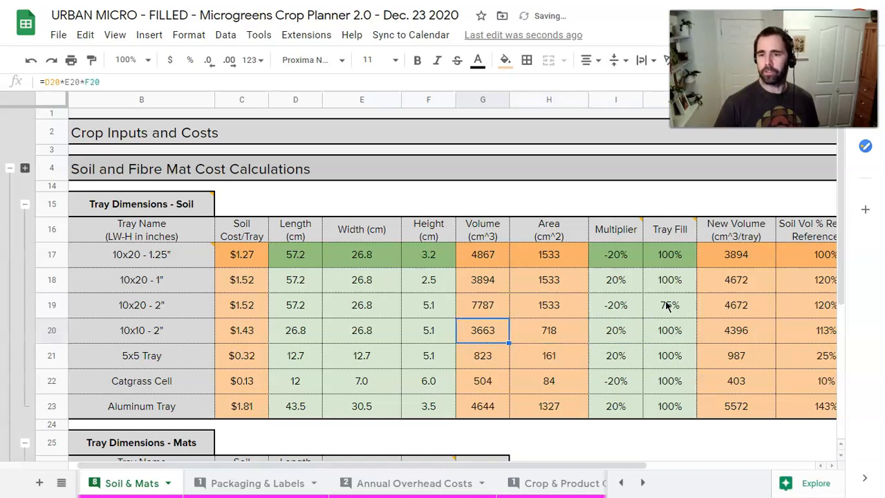
pyautogui.click(615, 254)
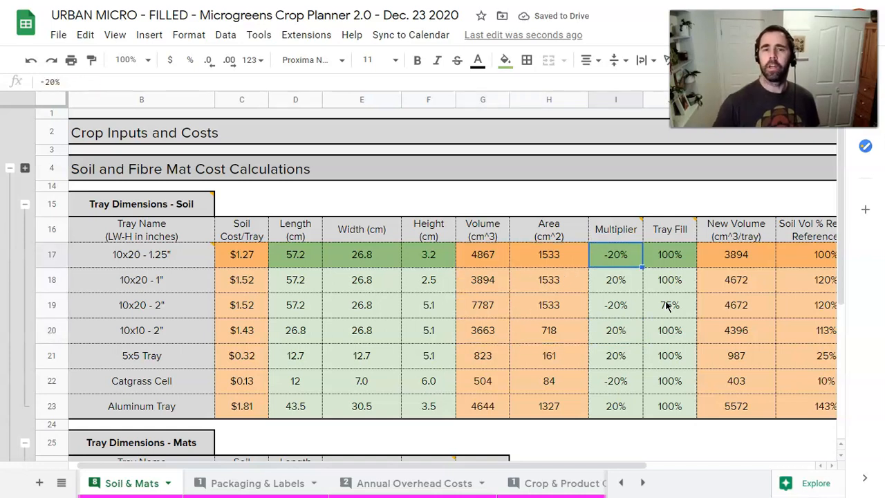
pyautogui.click(615, 279)
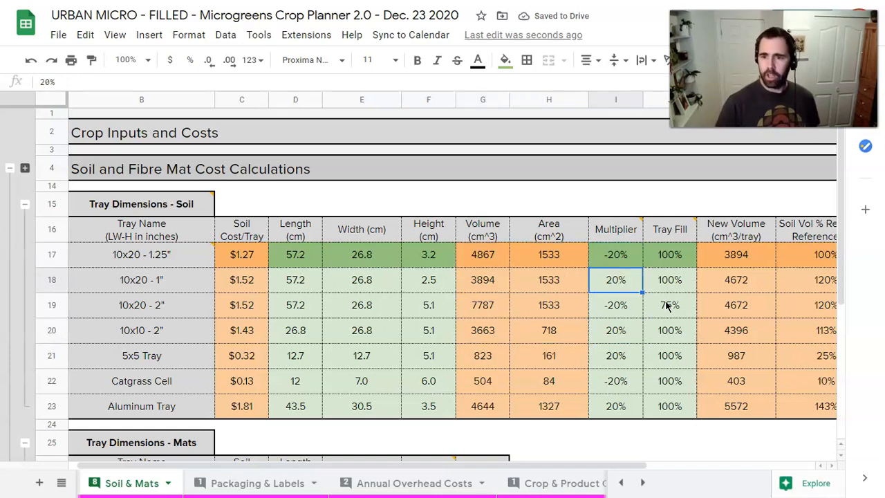
pyautogui.click(614, 255)
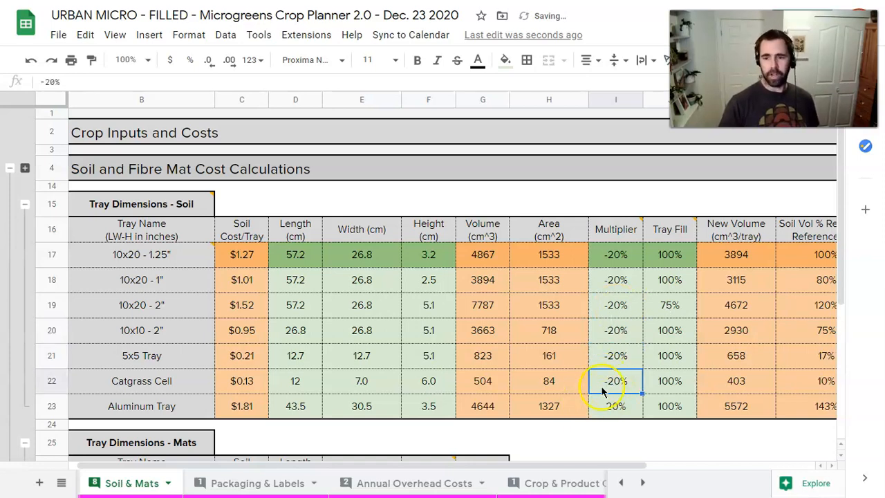
# Select the Aluminum Tray multiplier cell to give it -20%
pyautogui.click(616, 406)
pyautogui.write('-20')
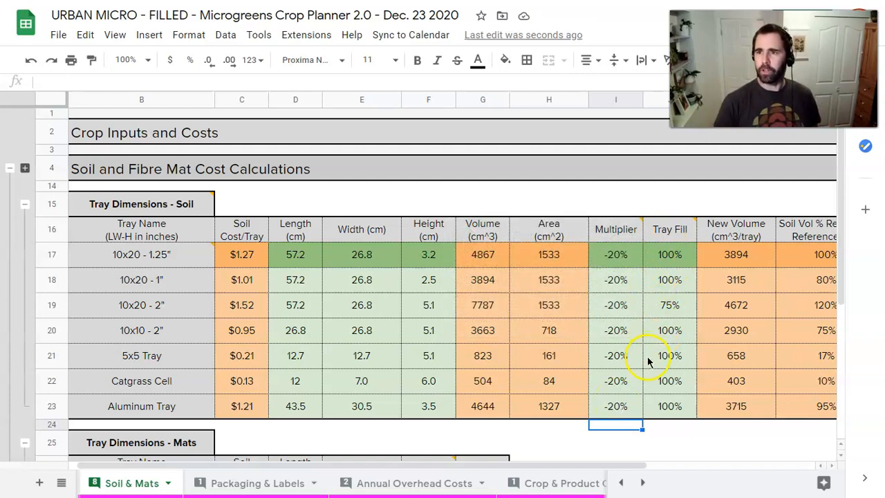
pyautogui.moveTo(200, 373)
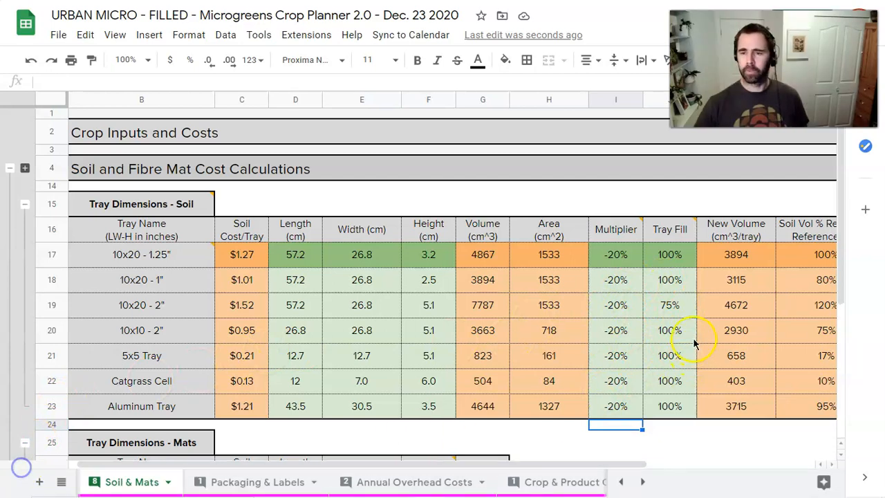
pyautogui.moveTo(647, 307)
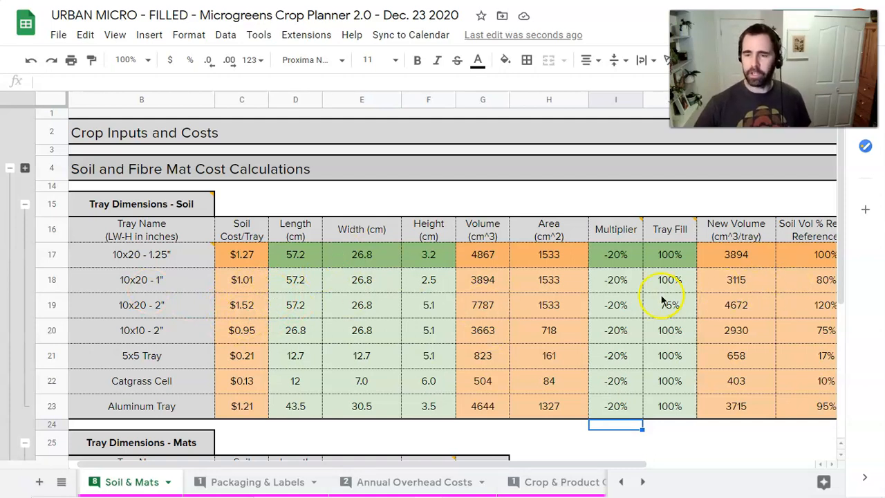
pyautogui.moveTo(657, 293)
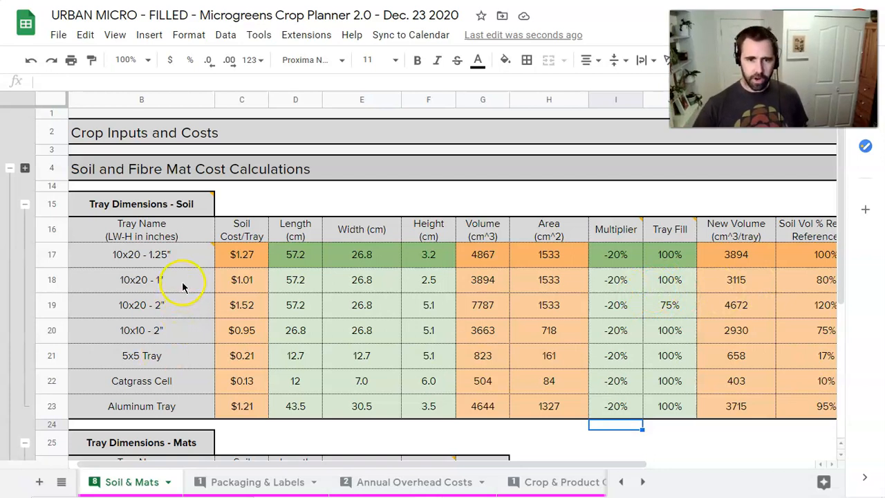
pyautogui.moveTo(656, 283)
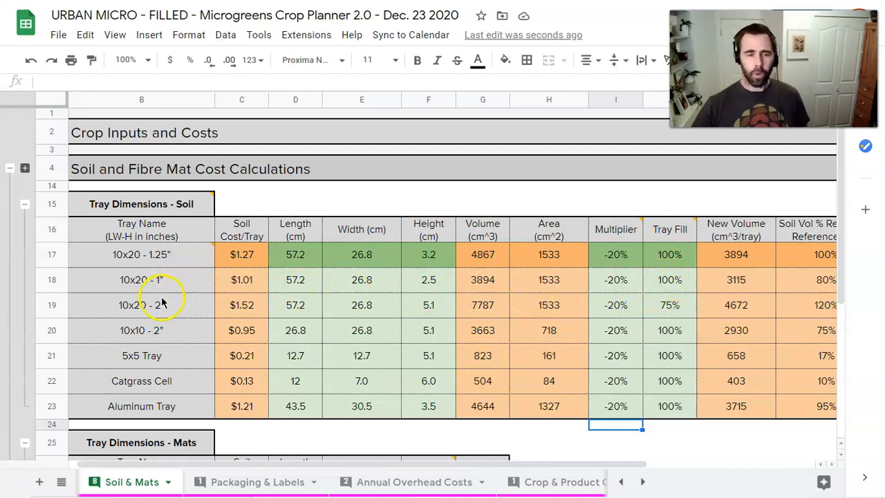
pyautogui.moveTo(877, 311)
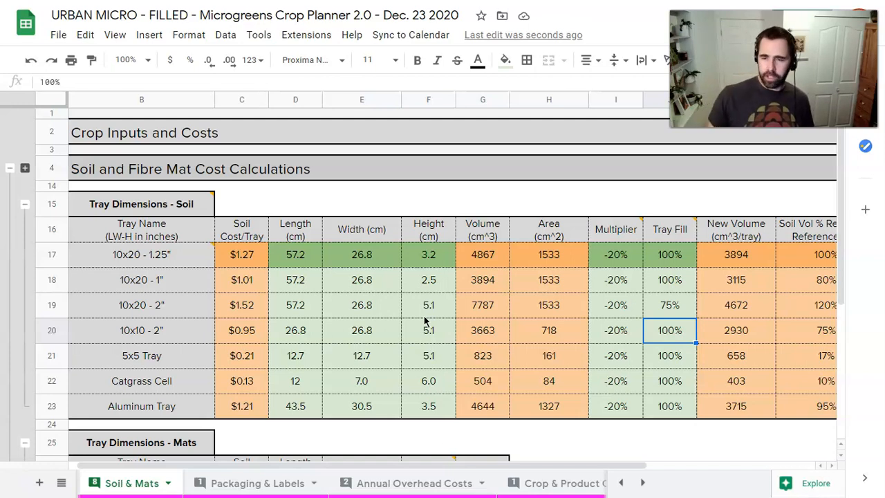
pyautogui.click(669, 255)
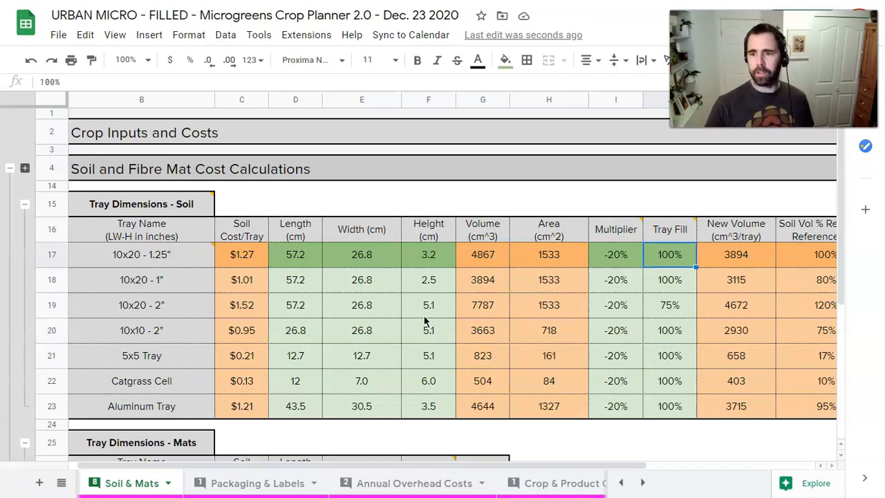
pyautogui.click(483, 254)
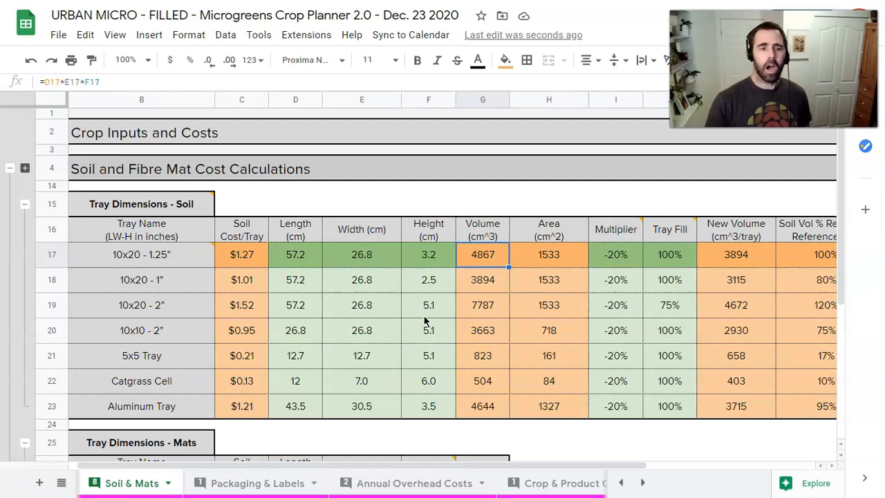
pyautogui.click(241, 254)
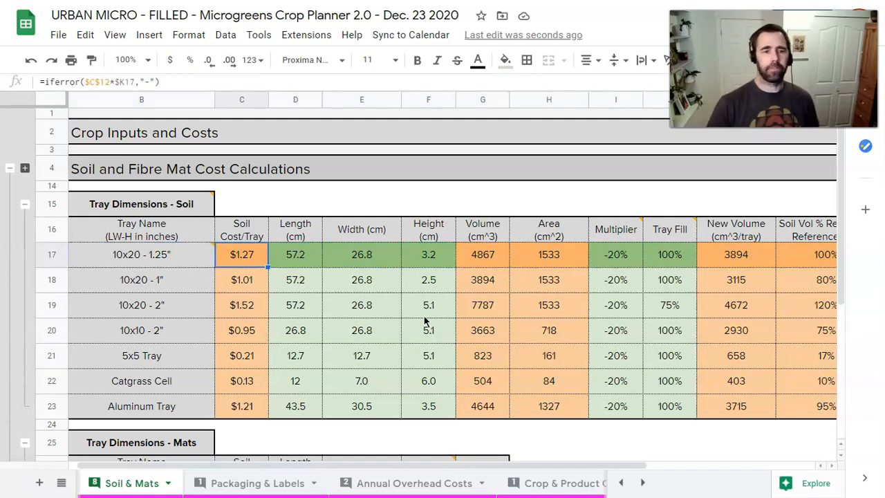
pyautogui.click(296, 254)
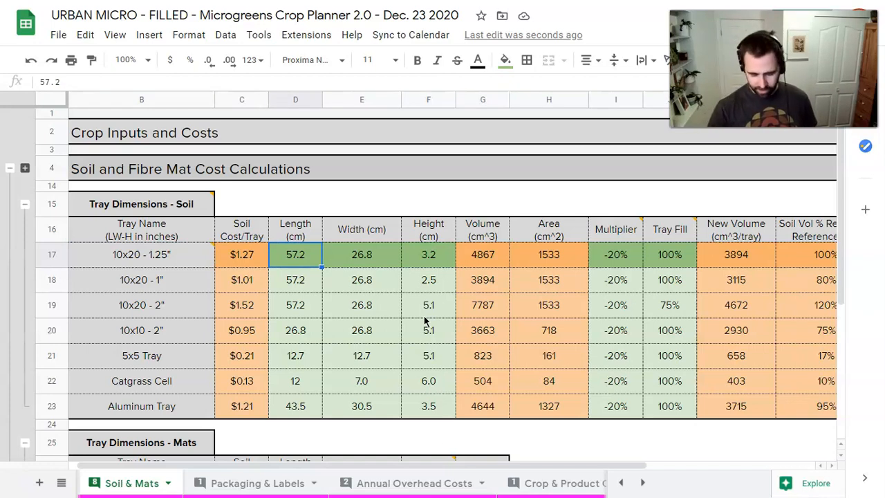
pyautogui.click(141, 255)
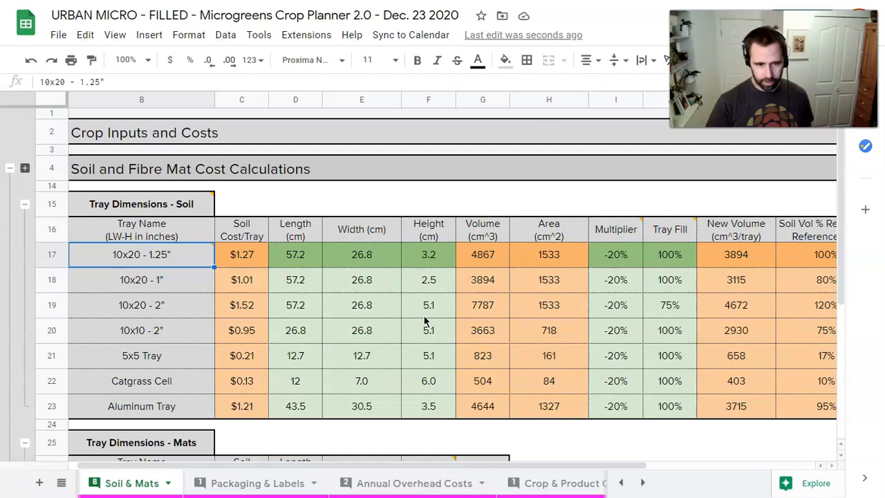
pyautogui.click(241, 255)
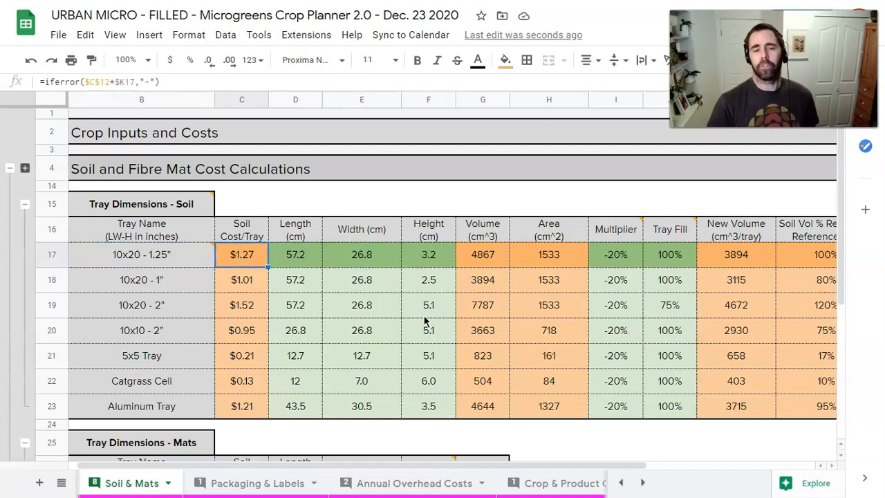
pyautogui.click(240, 306)
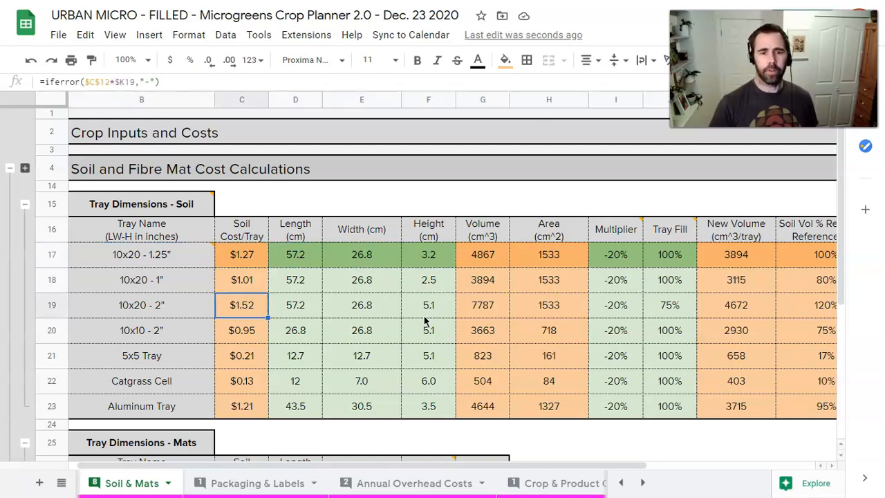
pyautogui.click(141, 305)
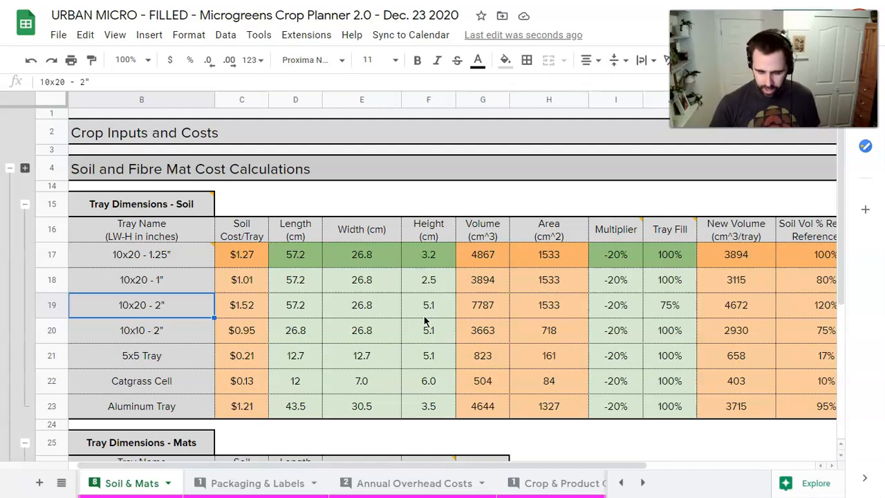
pyautogui.click(429, 306)
pyautogui.write('63')
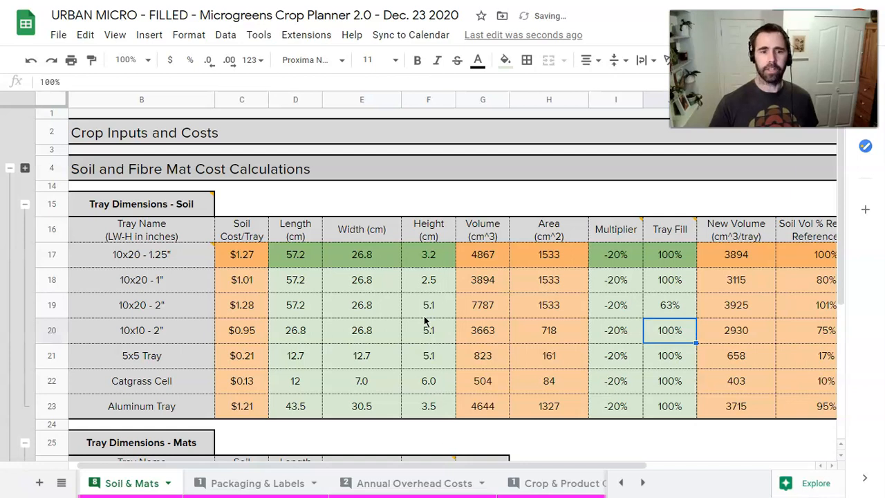
# Compare the 2-inch 10x20 tray with row 17 and fine-tune its fill toward 62.5%
pyautogui.click(669, 306)
pyautogui.write('62')
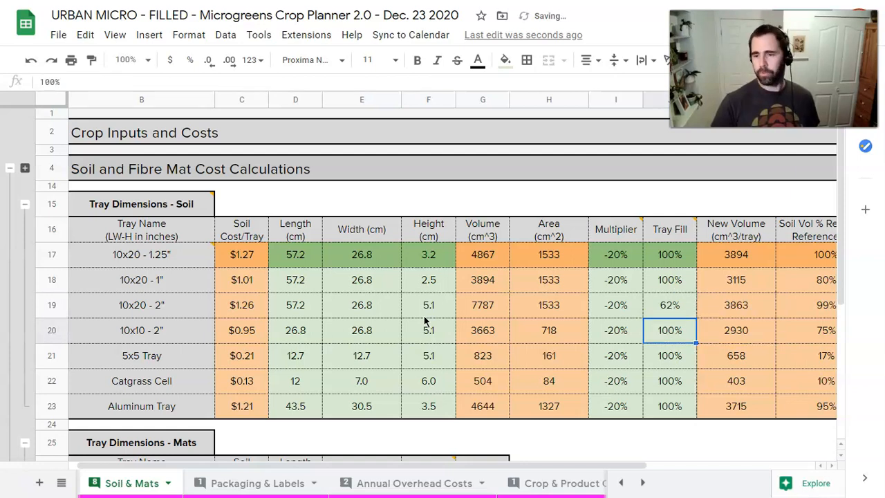
pyautogui.click(669, 305)
pyautogui.write('63')
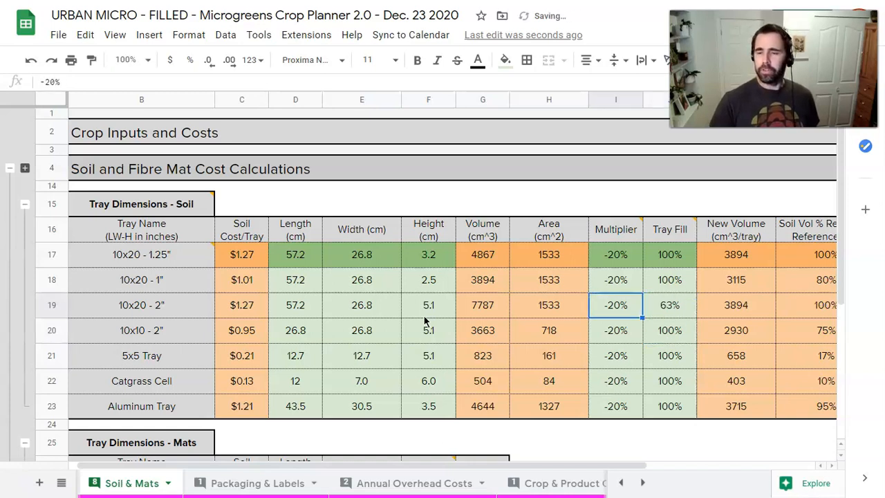
pyautogui.click(141, 305)
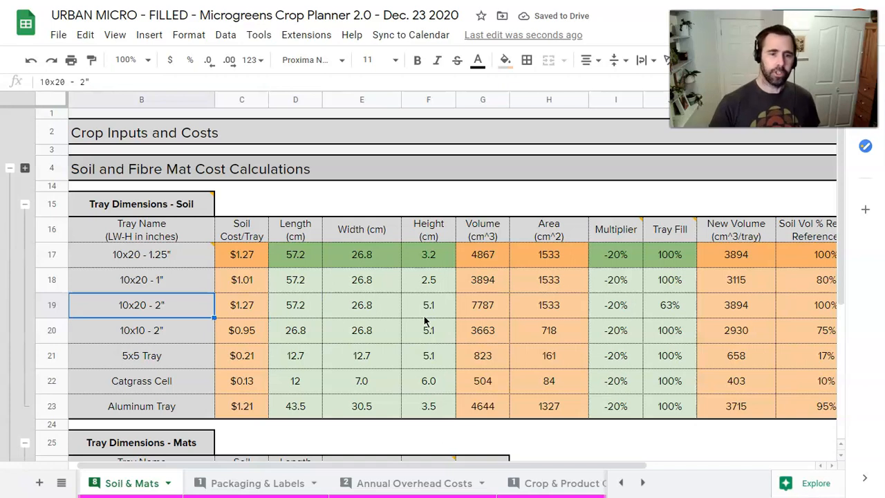
pyautogui.click(141, 254)
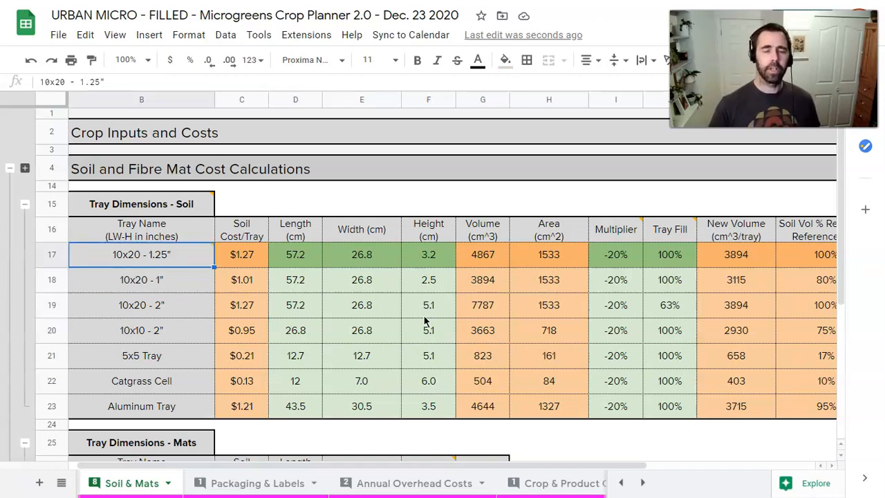
pyautogui.click(241, 255)
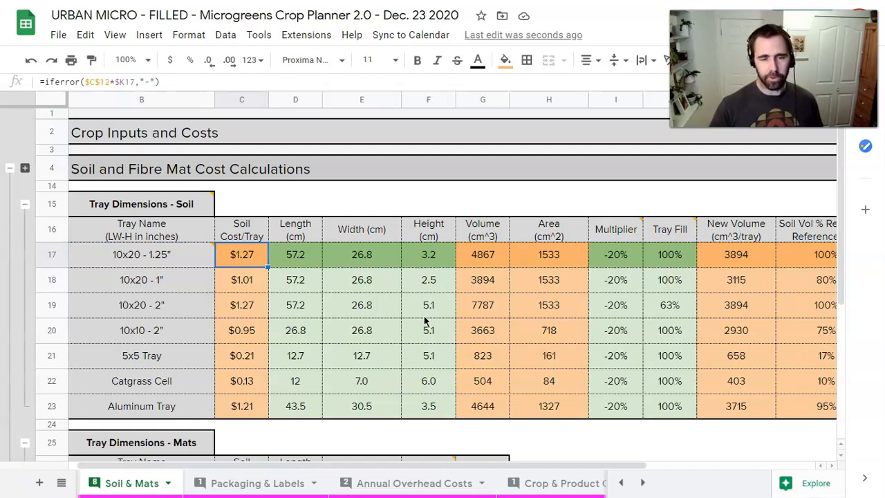
pyautogui.click(241, 305)
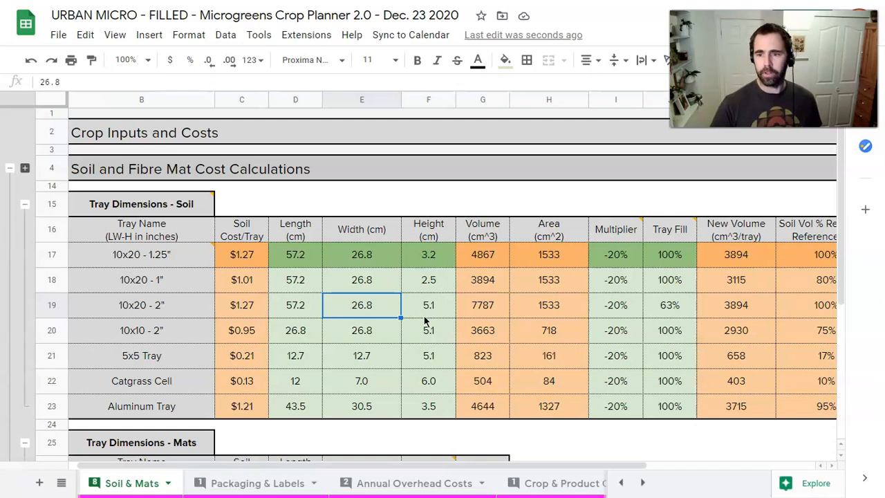
pyautogui.click(669, 306)
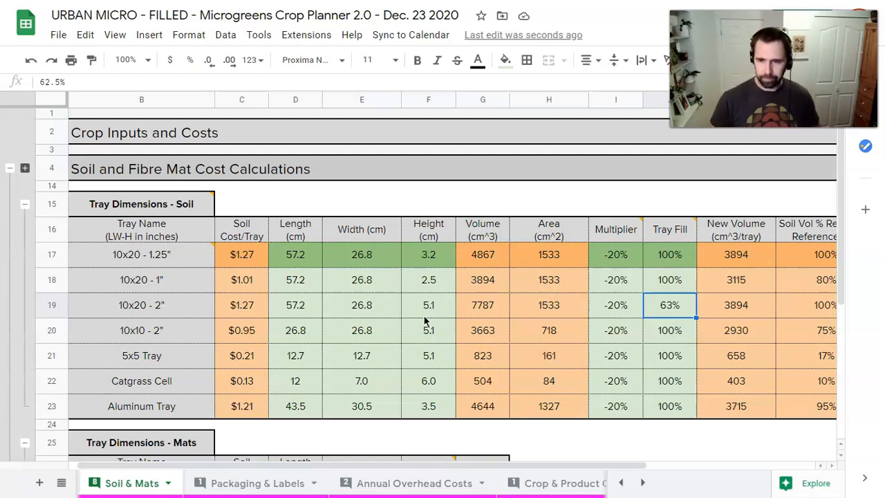
pyautogui.moveTo(25, 171)
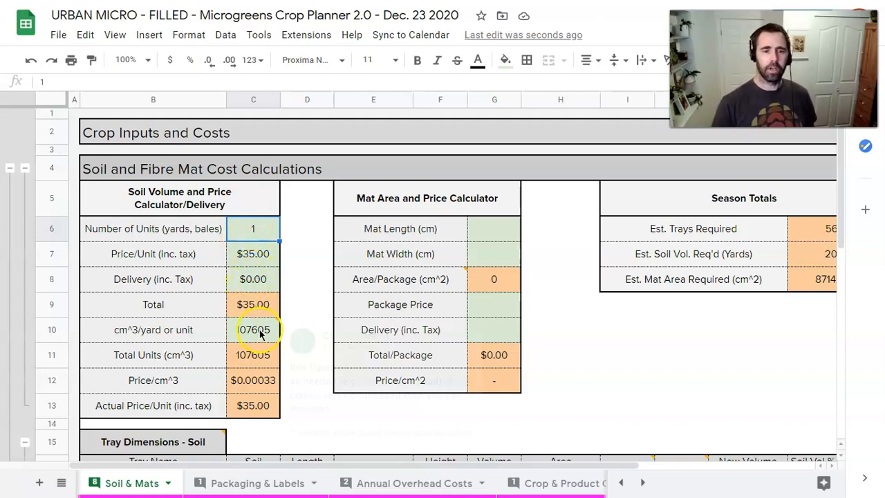
# Select Number of Units to change it to 10 bales
pyautogui.click(253, 329)
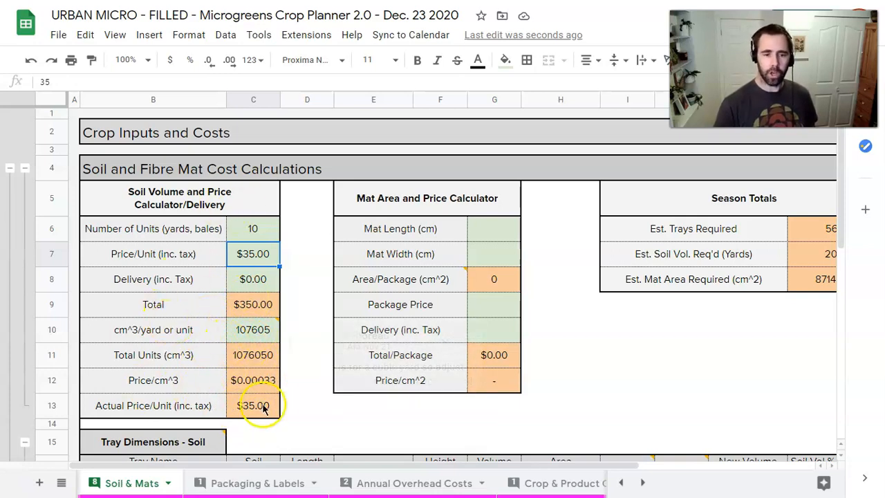
pyautogui.scroll(-3)
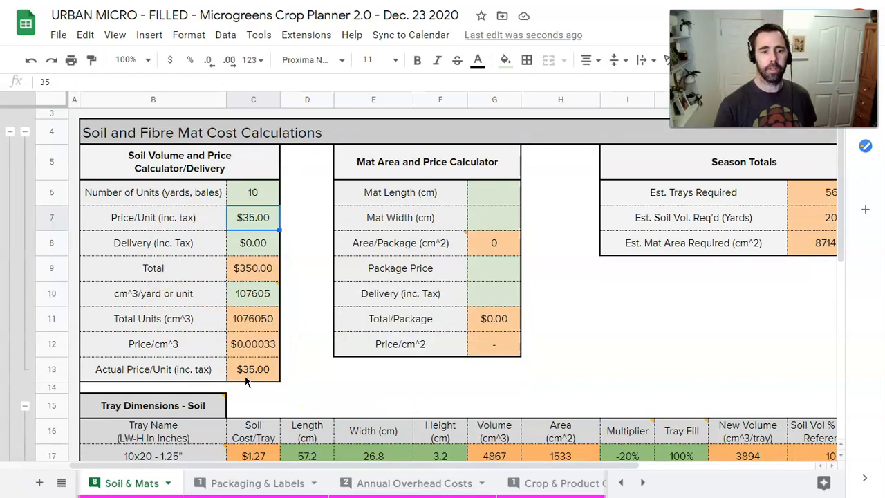
pyautogui.scroll(-3)
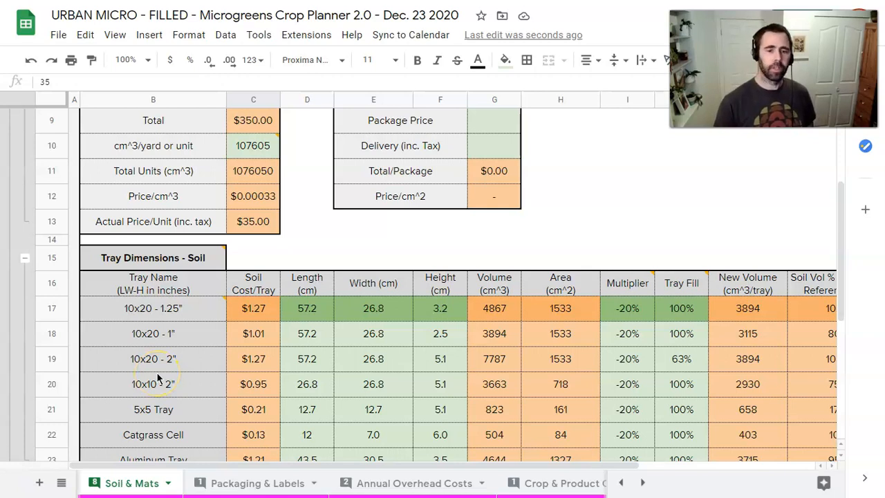
pyautogui.hscroll(3)
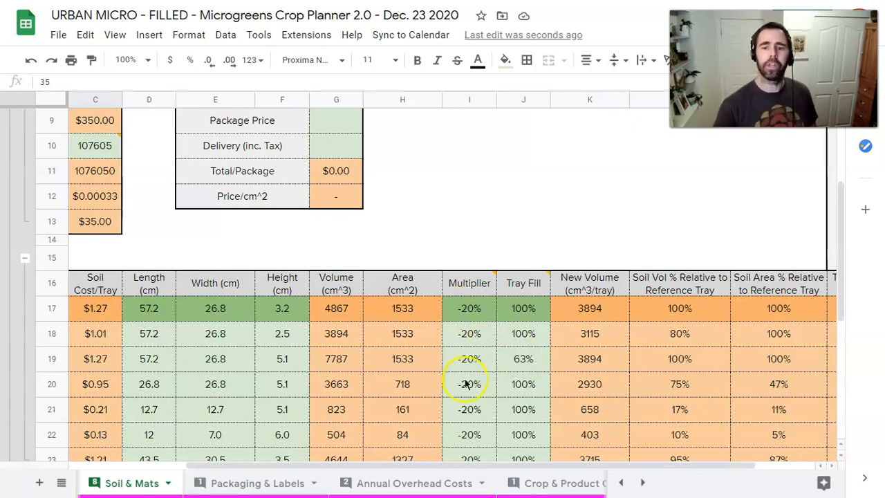
pyautogui.scroll(-3)
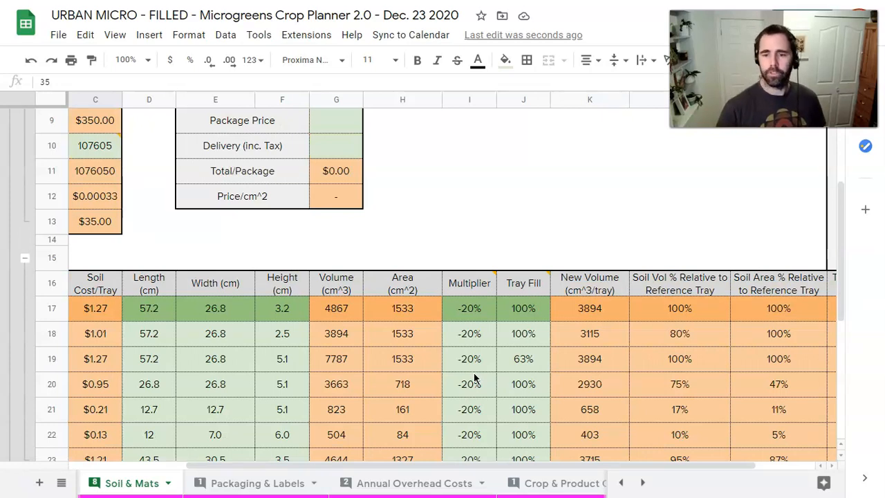
pyautogui.hscroll(3)
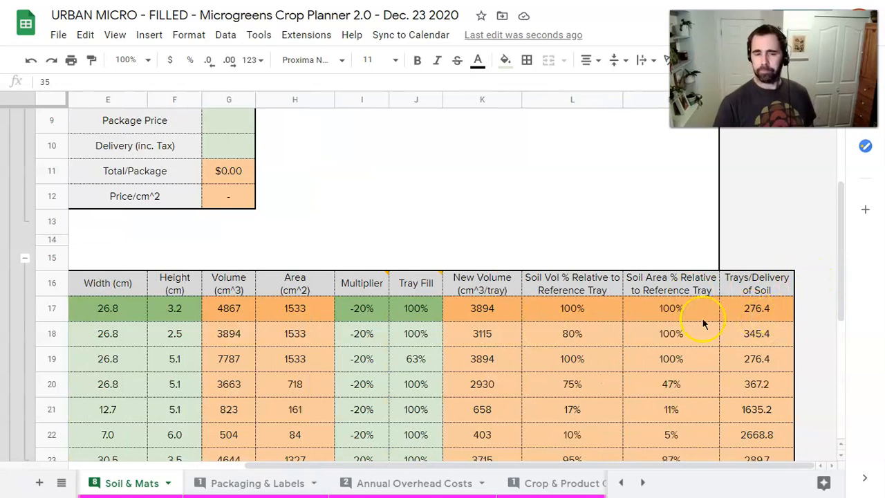
pyautogui.moveTo(769, 298)
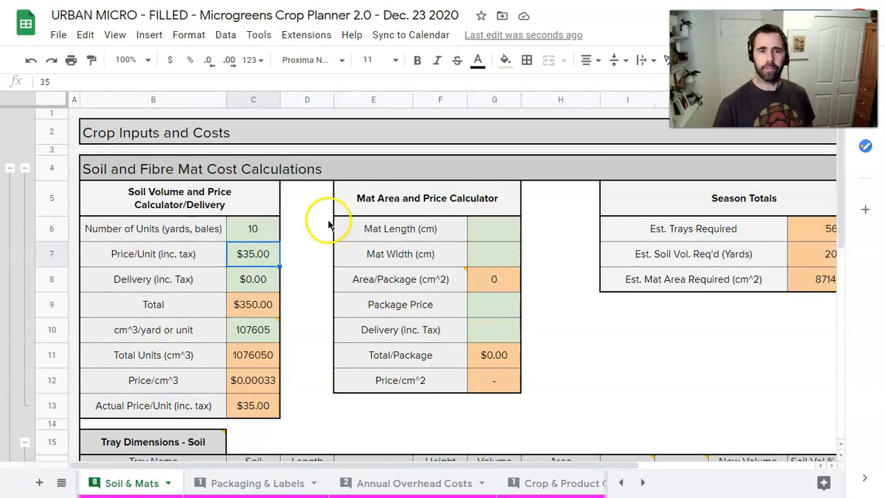
pyautogui.scroll(-3)
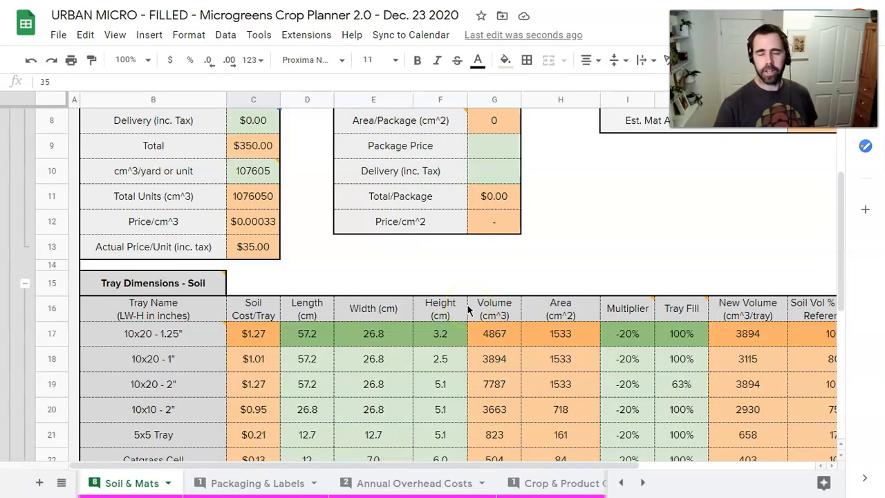
pyautogui.hscroll(3)
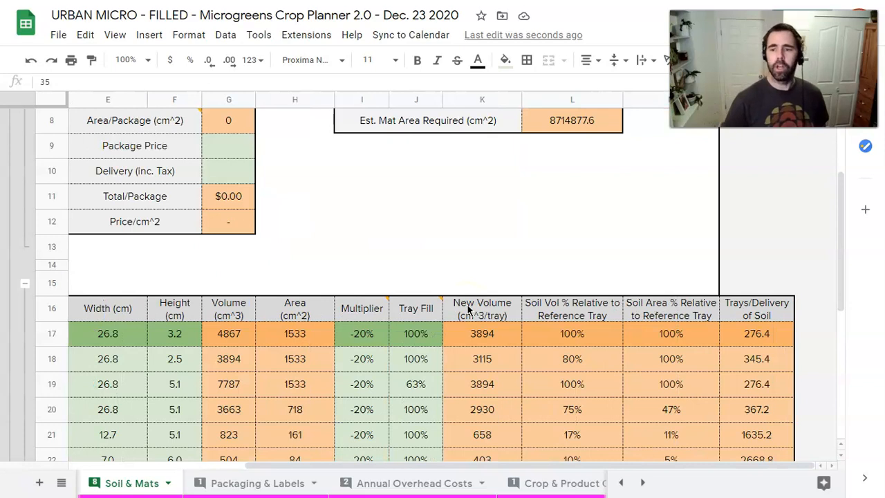
pyautogui.moveTo(738, 346)
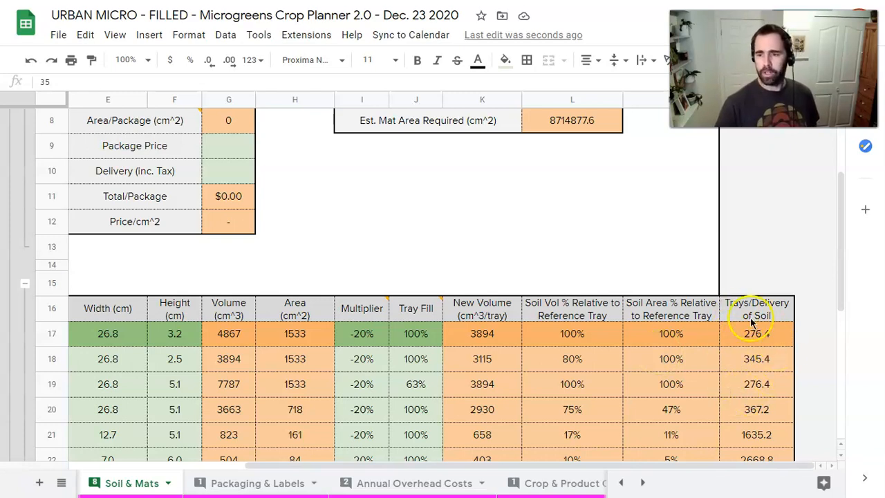
pyautogui.hscroll(-3)
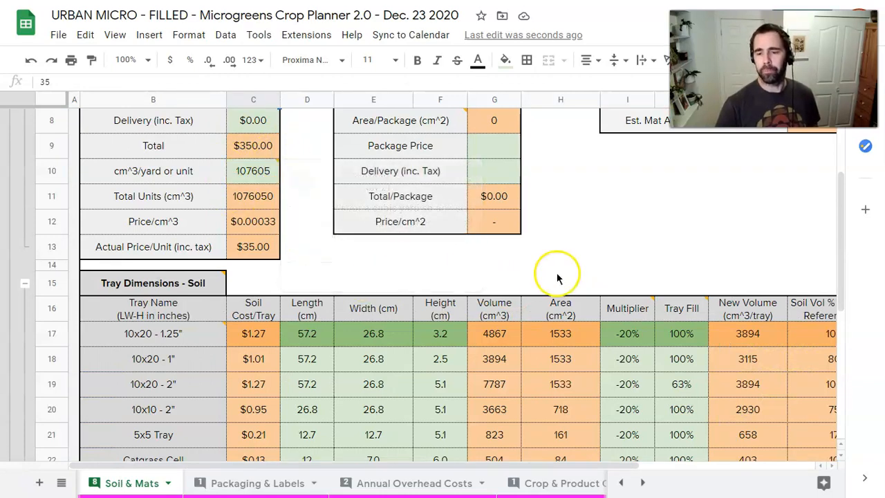
pyautogui.moveTo(567, 332)
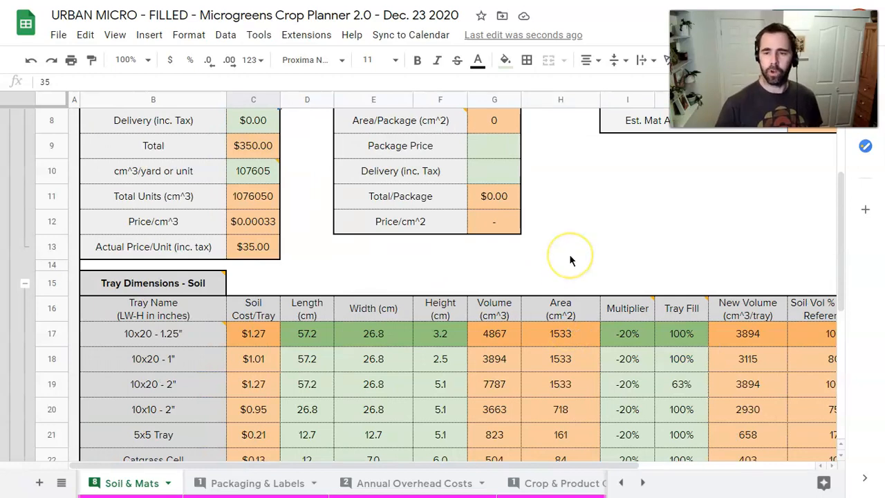
pyautogui.moveTo(533, 223)
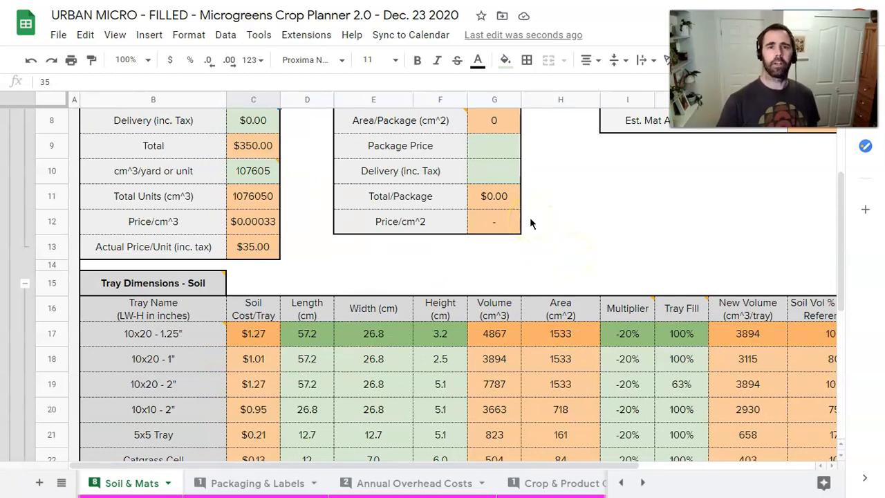